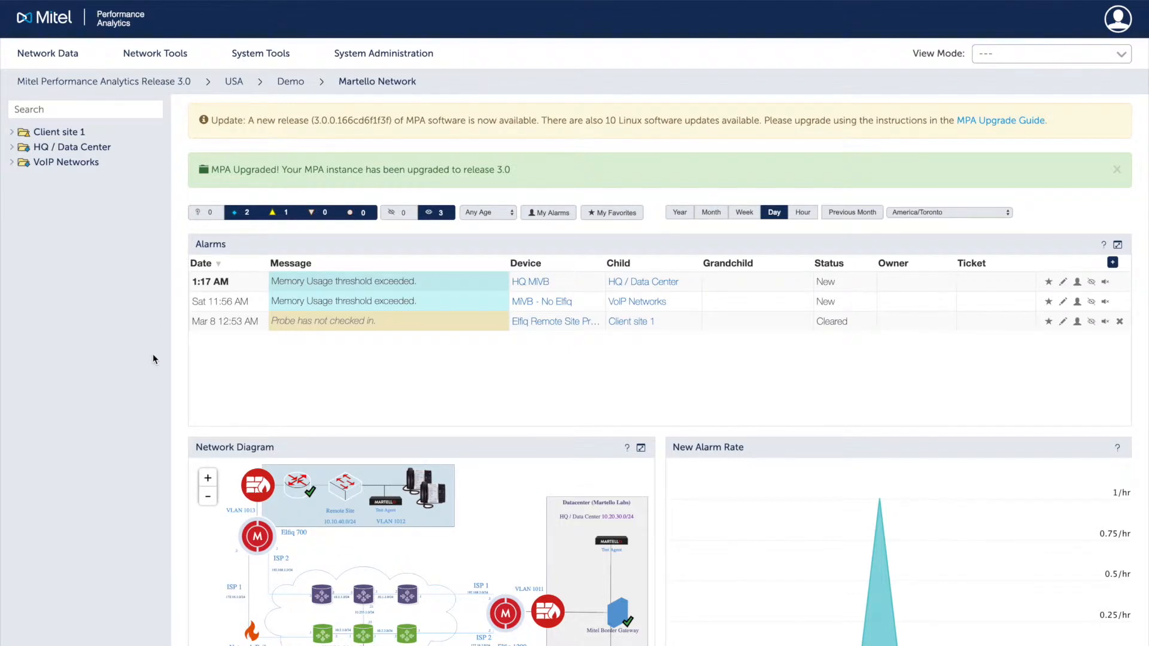
# Enlarge the network diagram, view the MiVoice Business Cluster alarms, and open the Local_81_VQ dashboard.
pyautogui.scroll(-3)
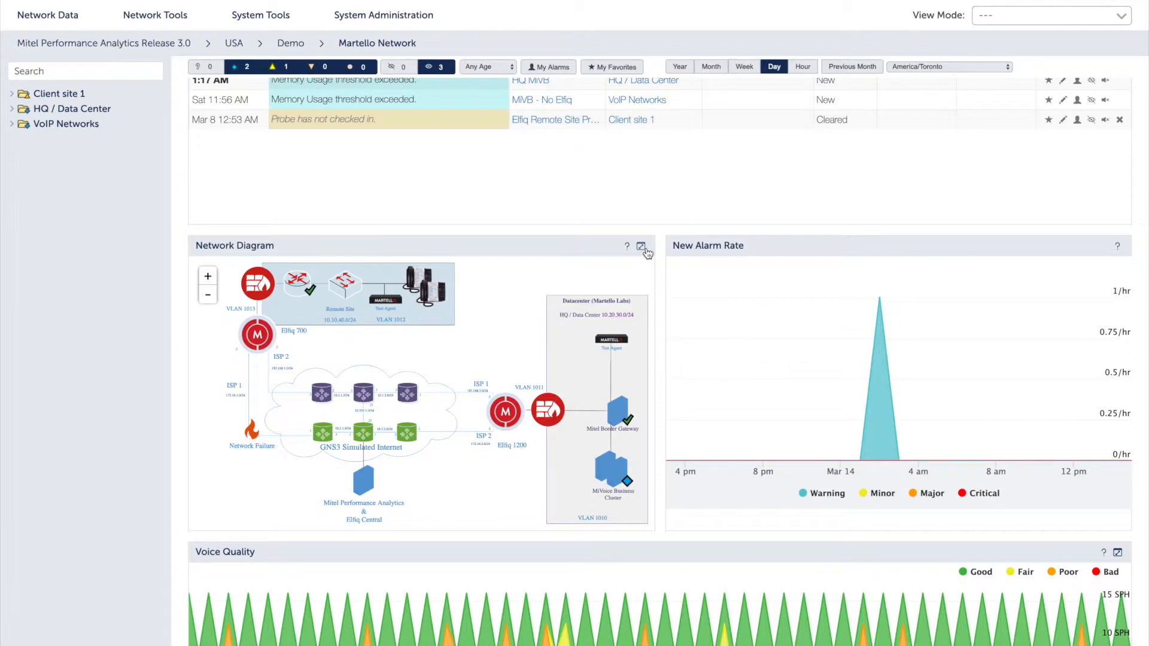
pyautogui.click(641, 245)
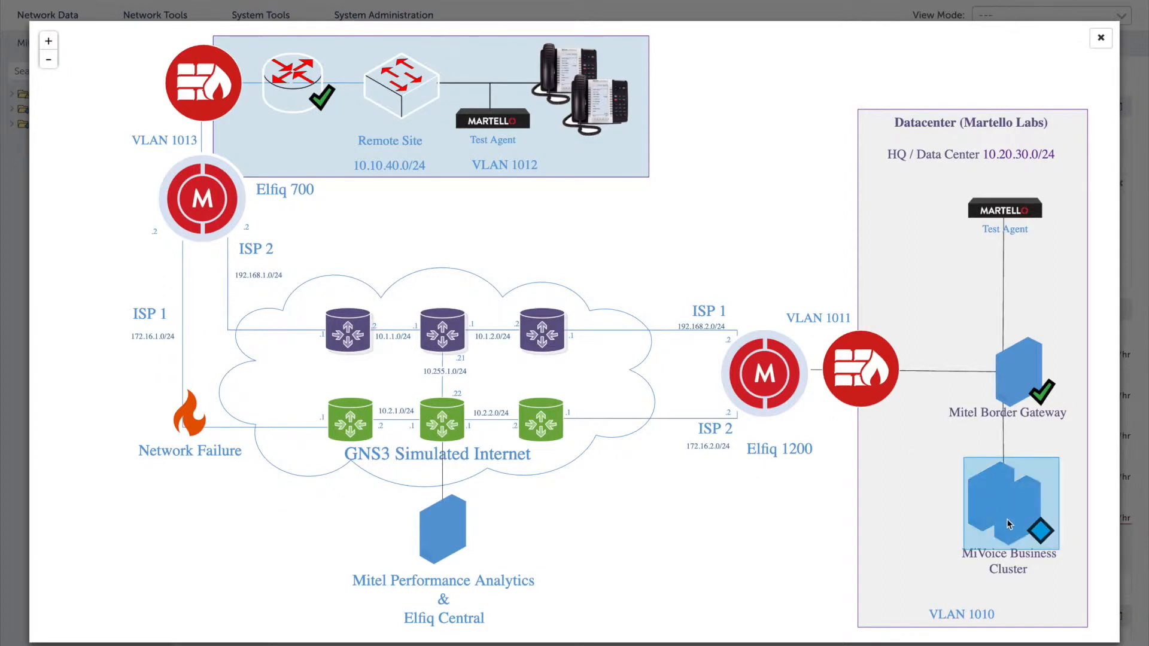
pyautogui.click(1009, 502)
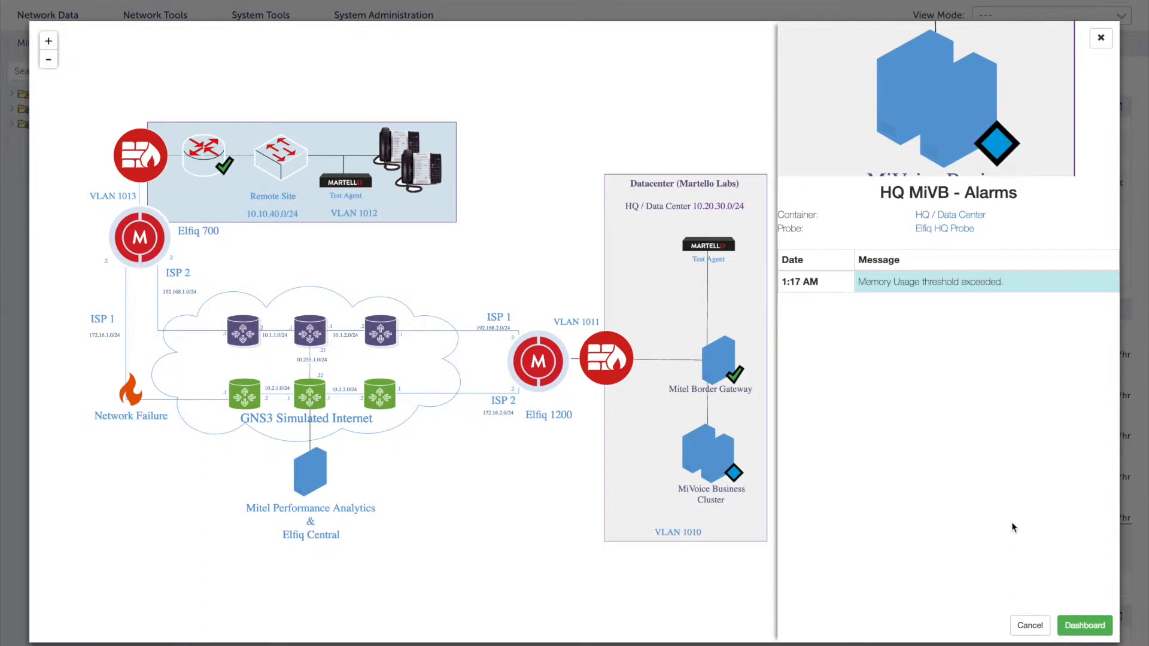
pyautogui.click(1100, 37)
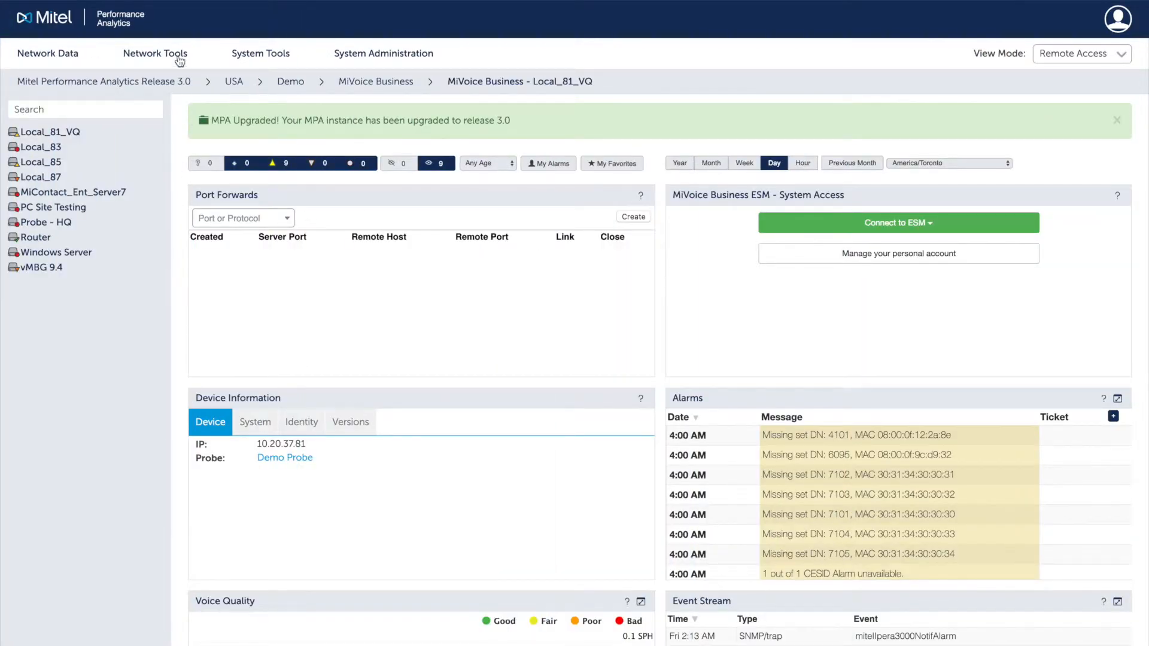
# Open Network Tools for the 10.20.37.81 device from its dashboard.
pyautogui.click(155, 52)
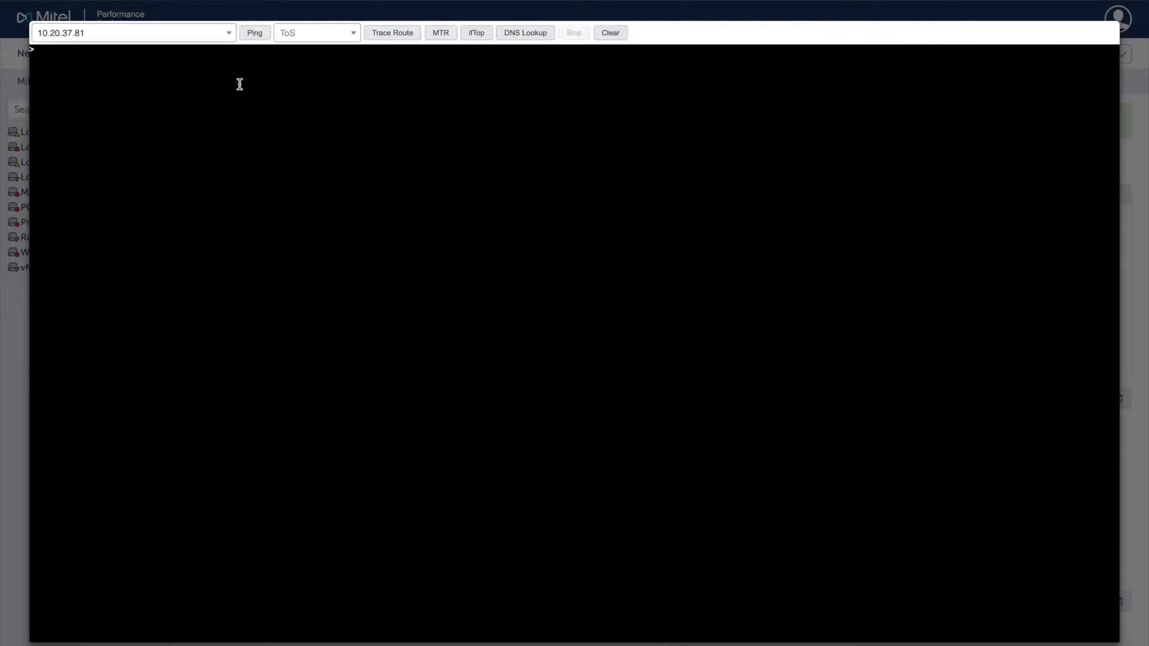
pyautogui.click(255, 32)
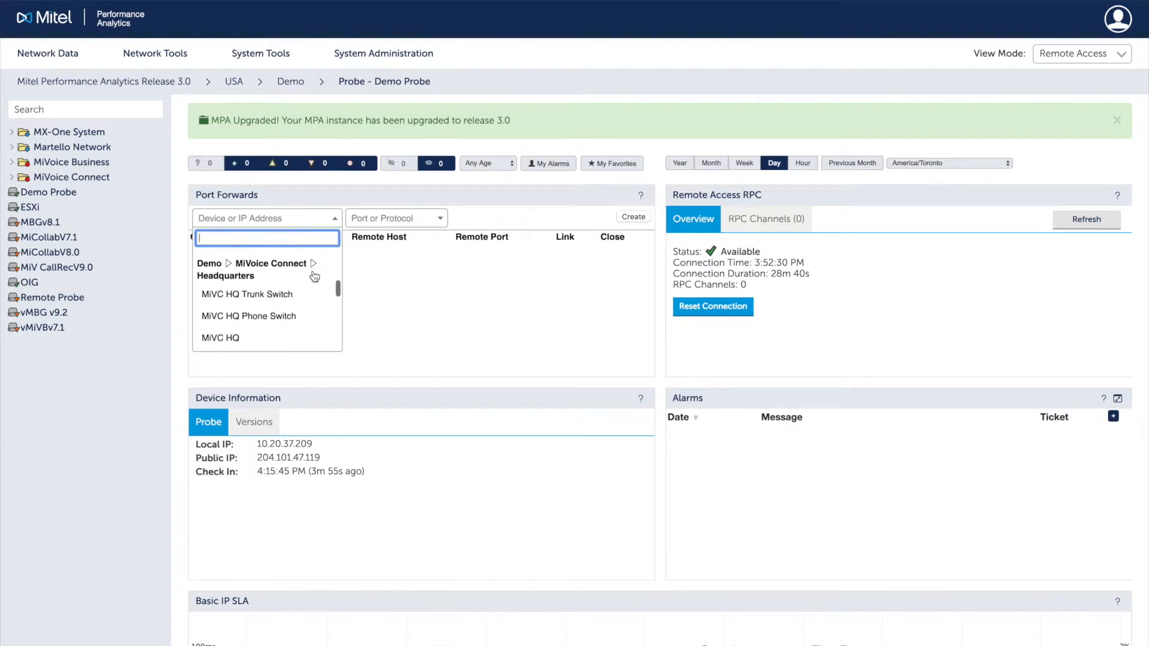
# Create a port forward to MiVC HQ using the HTTPS protocol.
pyautogui.click(221, 337)
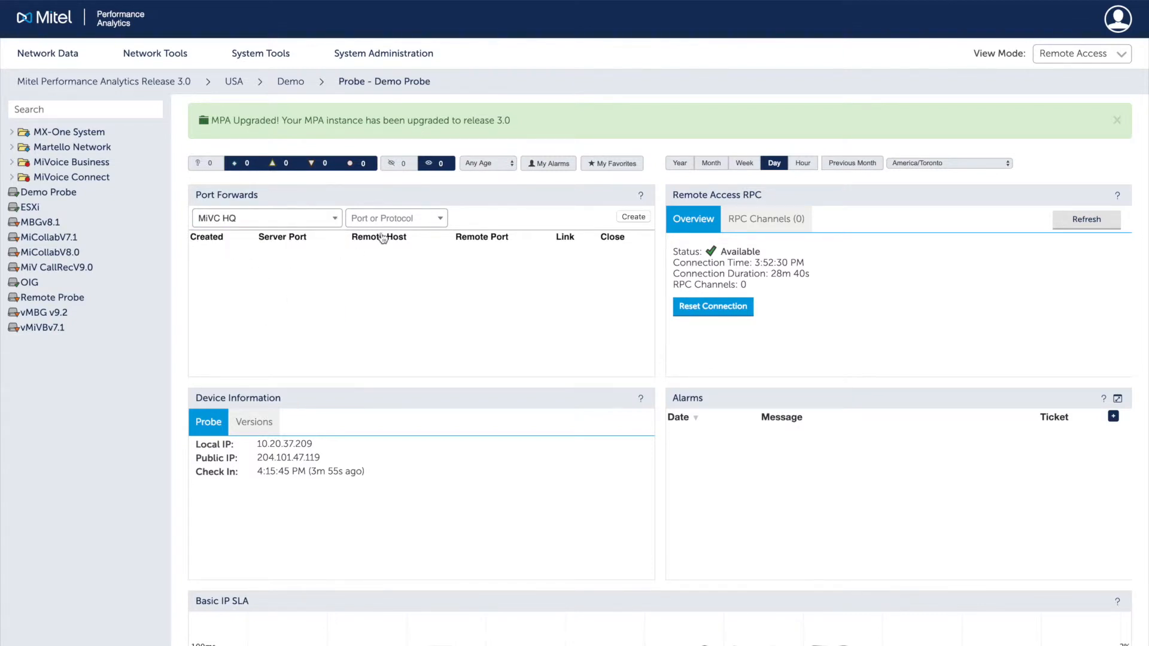
pyautogui.click(396, 218)
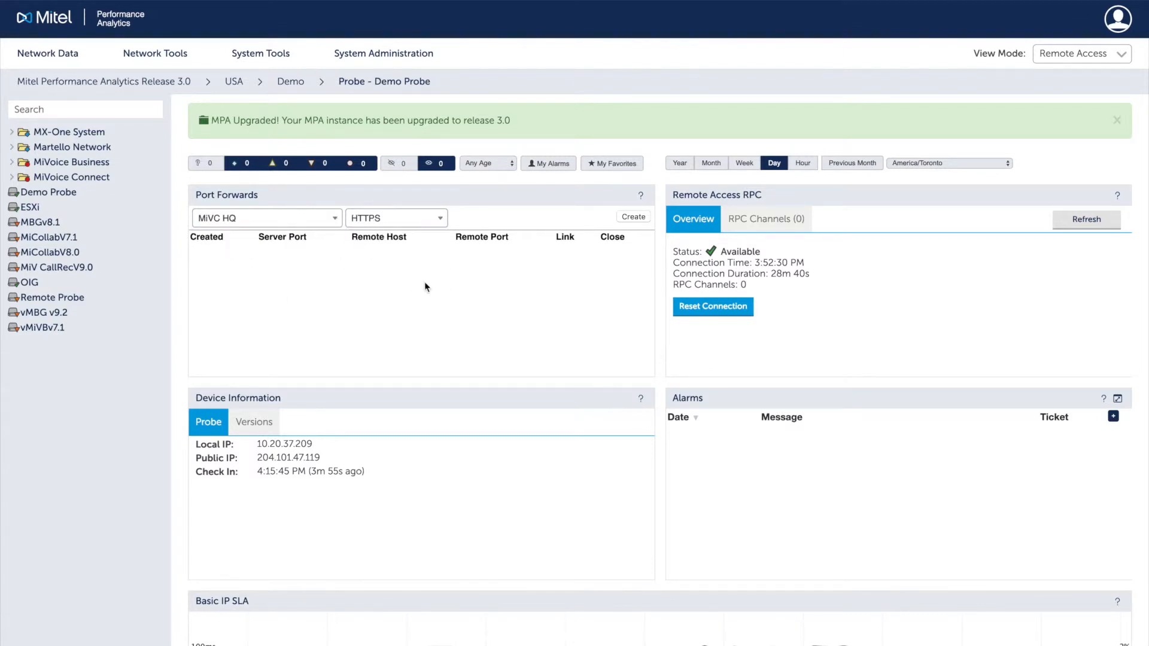
pyautogui.click(632, 216)
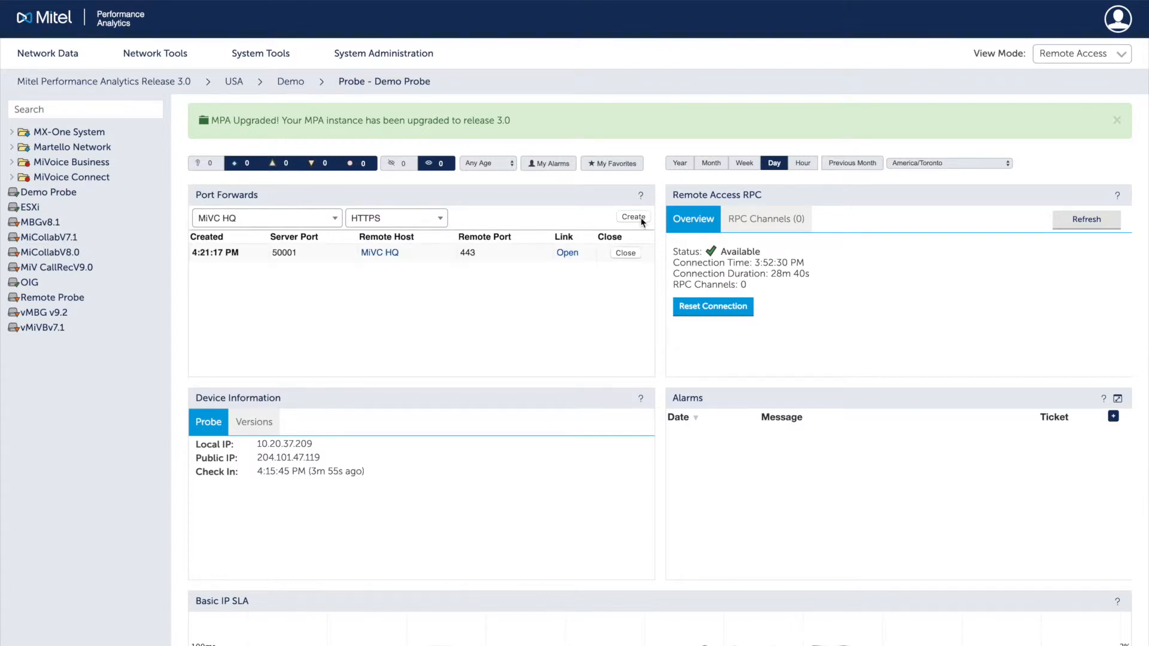
pyautogui.click(72, 147)
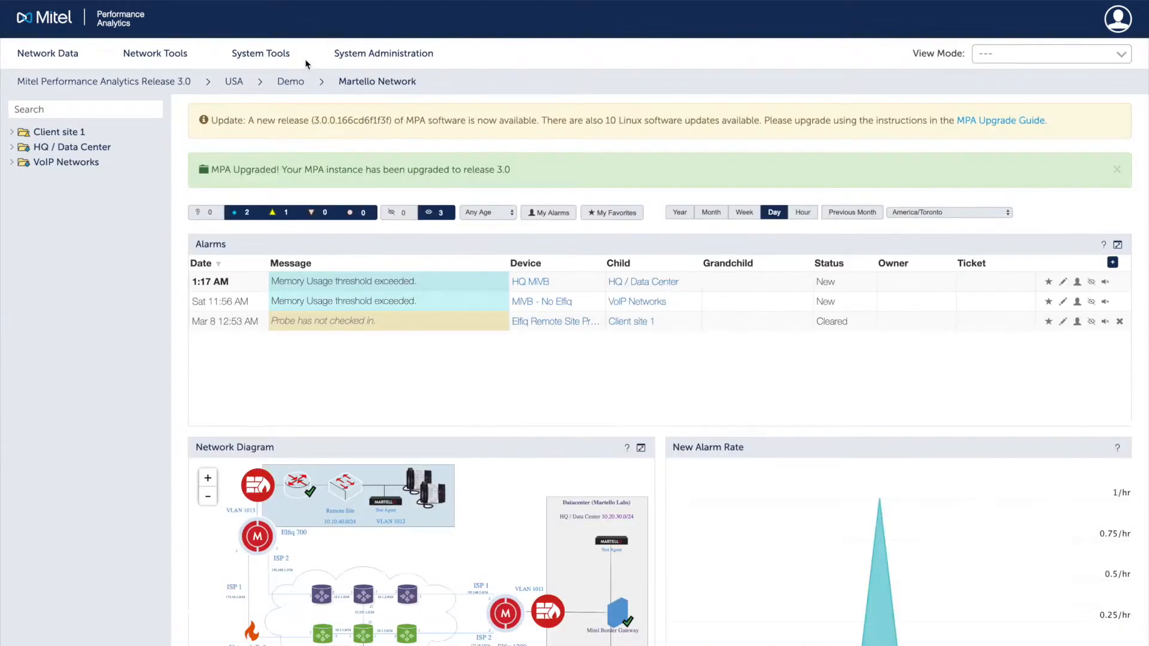
# Draft a Voice Quality by Hour of Day report schedule using a custom email template.
pyautogui.click(260, 53)
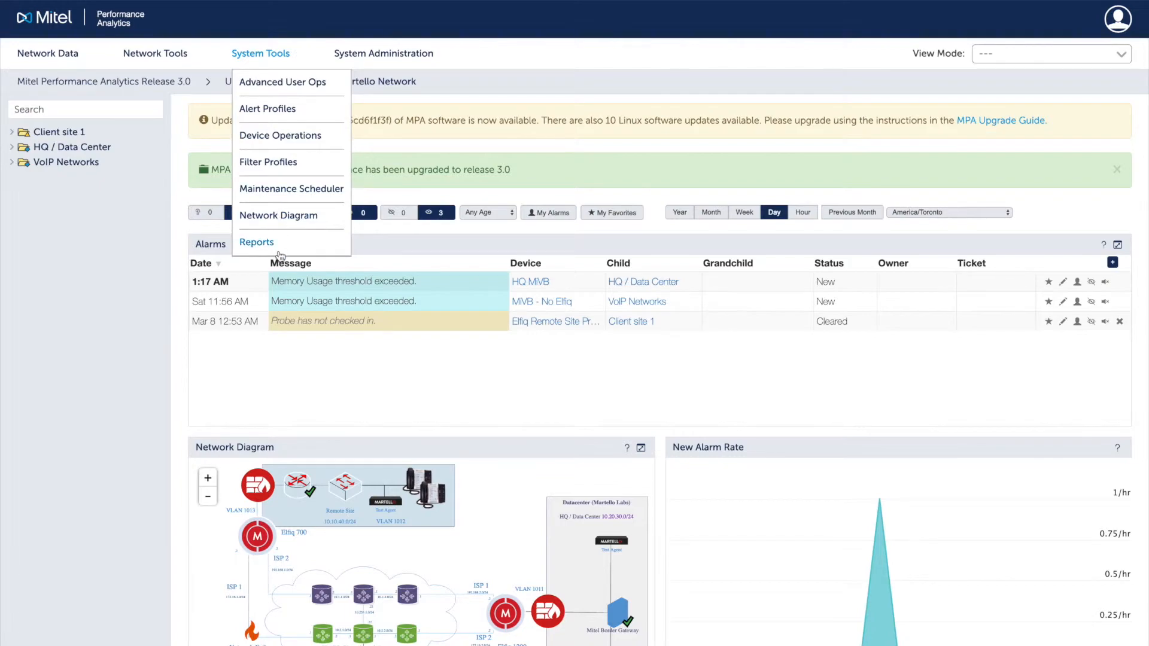
pyautogui.click(258, 242)
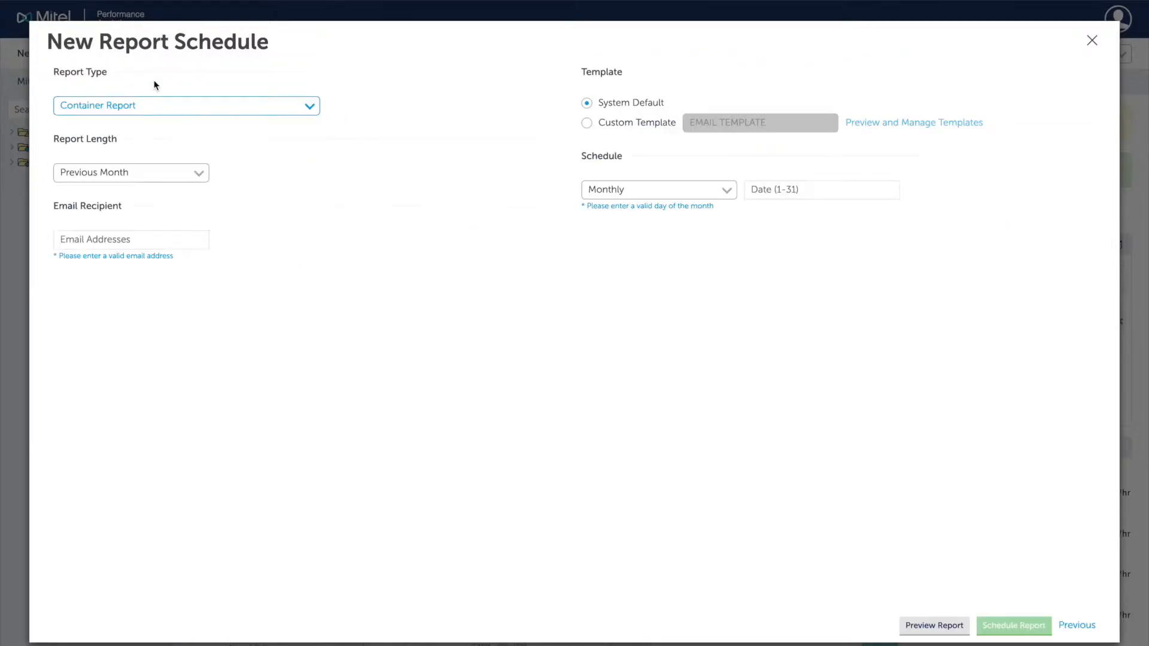
pyautogui.click(185, 105)
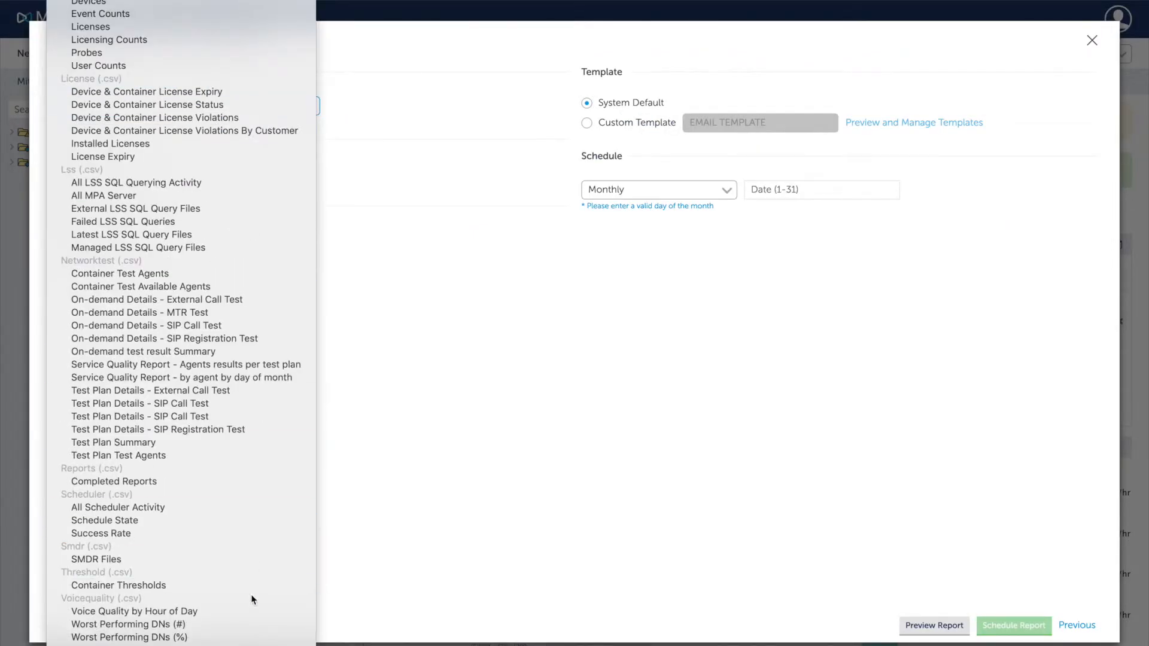
pyautogui.click(134, 611)
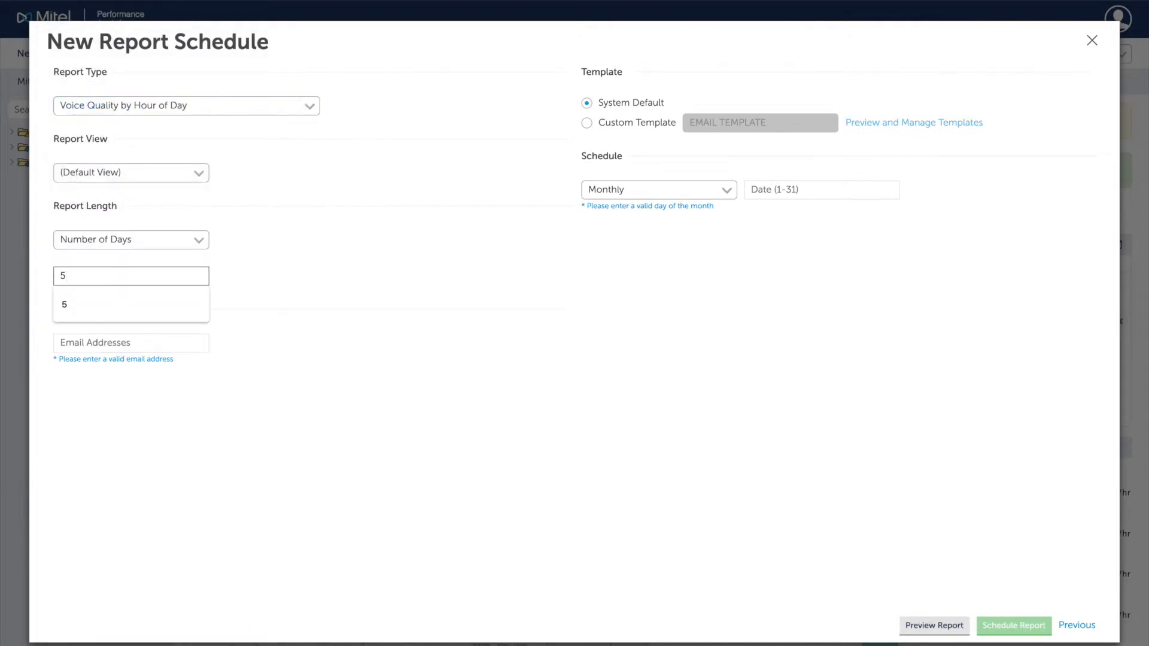
pyautogui.click(587, 122)
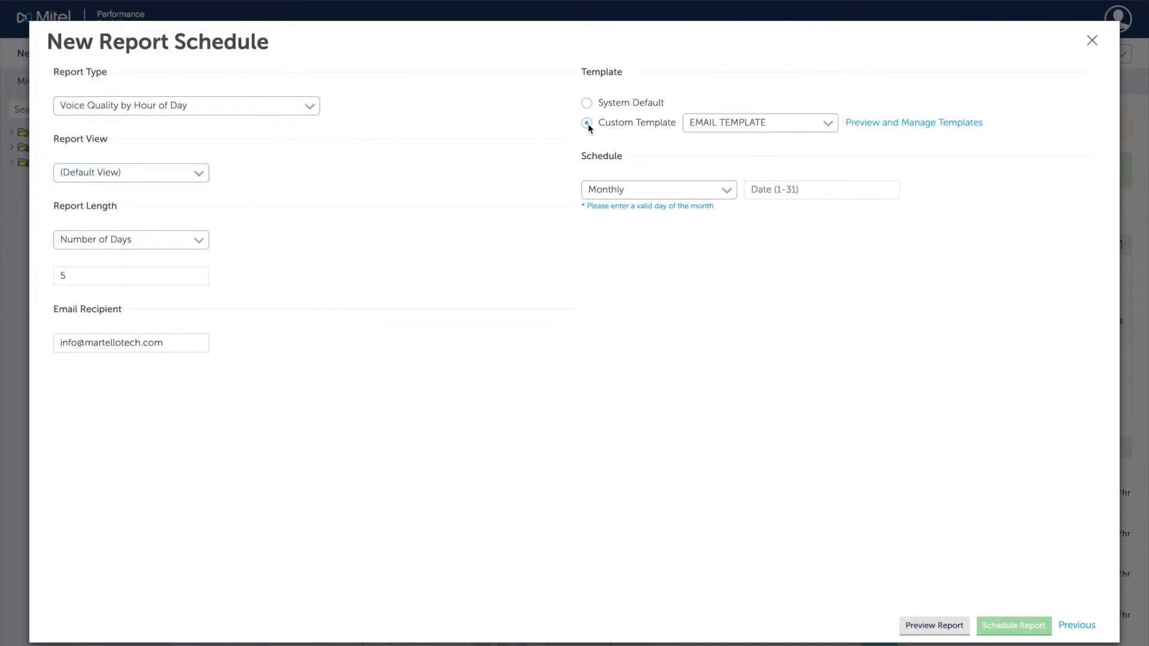
# Add an 'EMAIL TEMPLATE' template with the Report Type property, then select and save it.
pyautogui.click(914, 121)
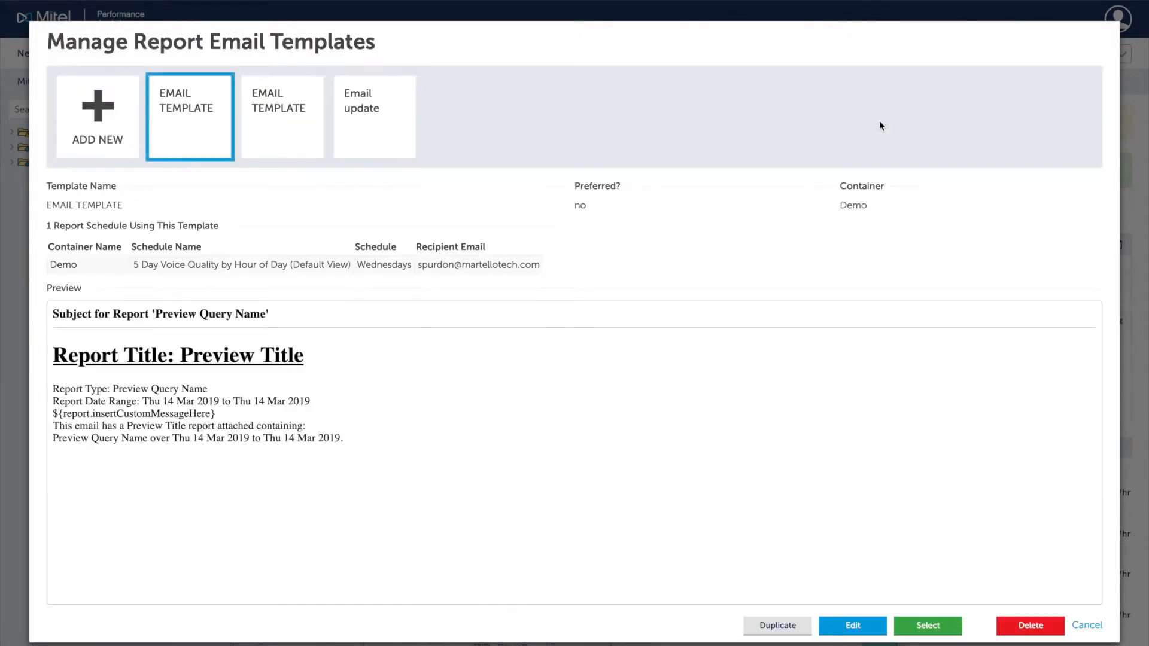
pyautogui.click(97, 117)
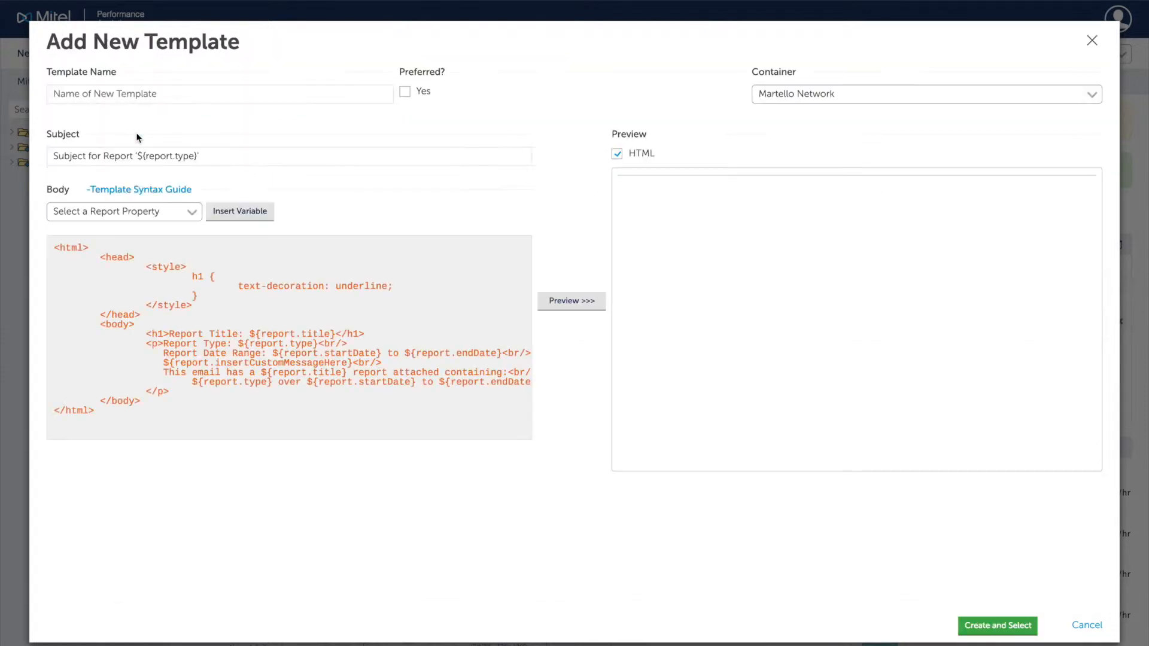
pyautogui.click(123, 212)
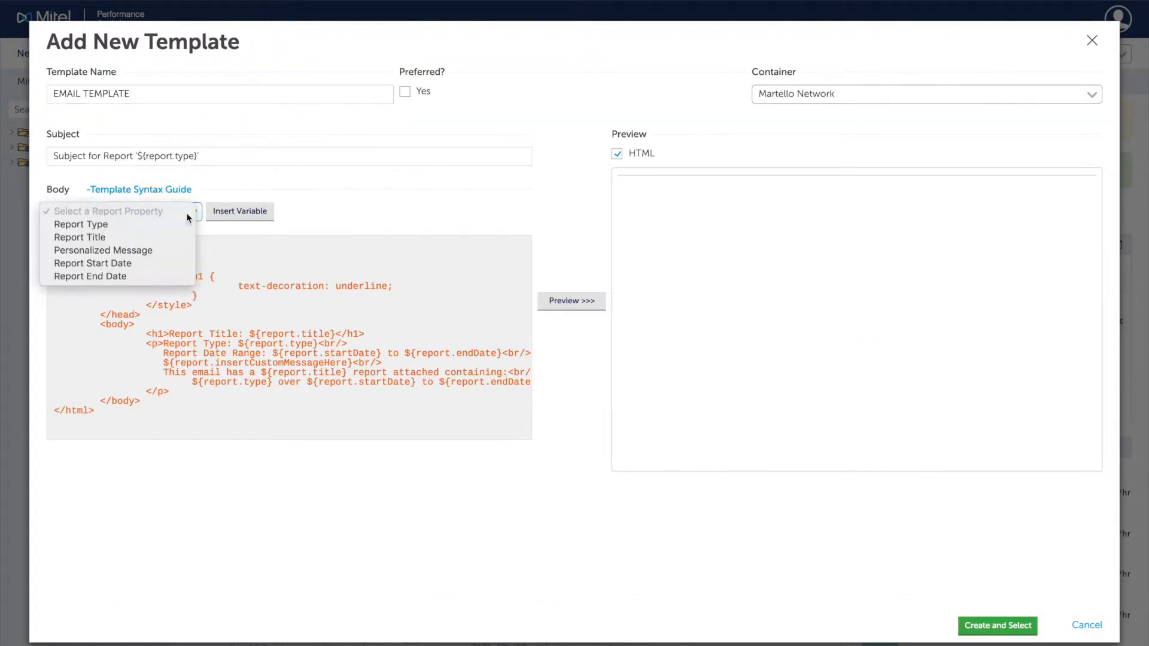
pyautogui.click(81, 224)
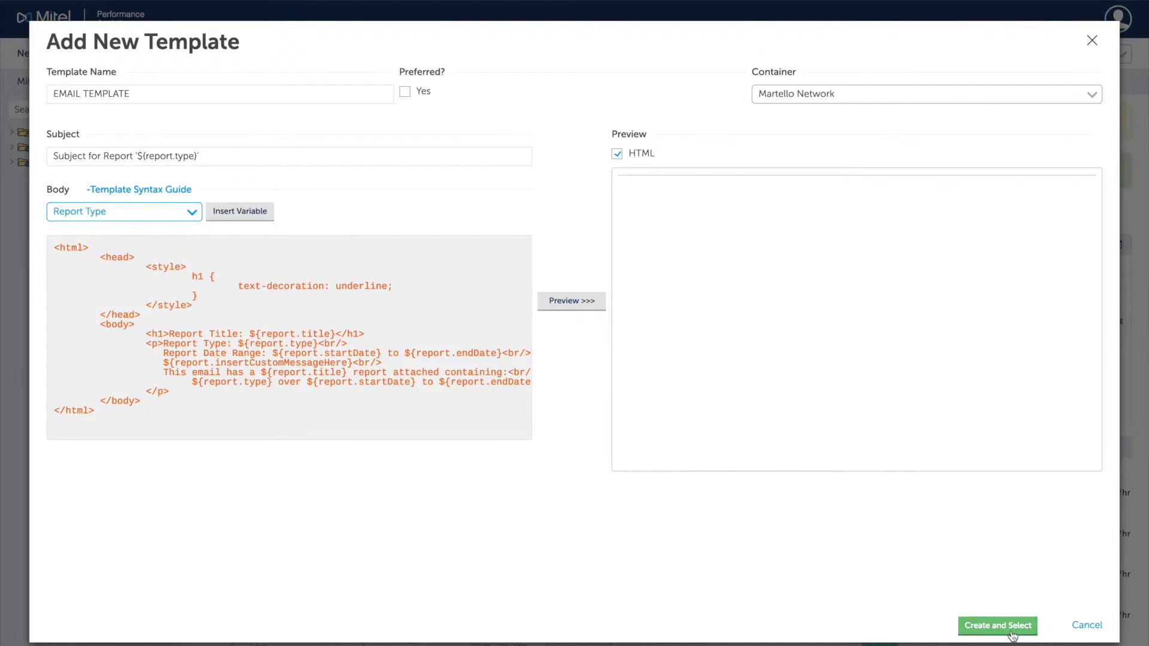
pyautogui.click(996, 626)
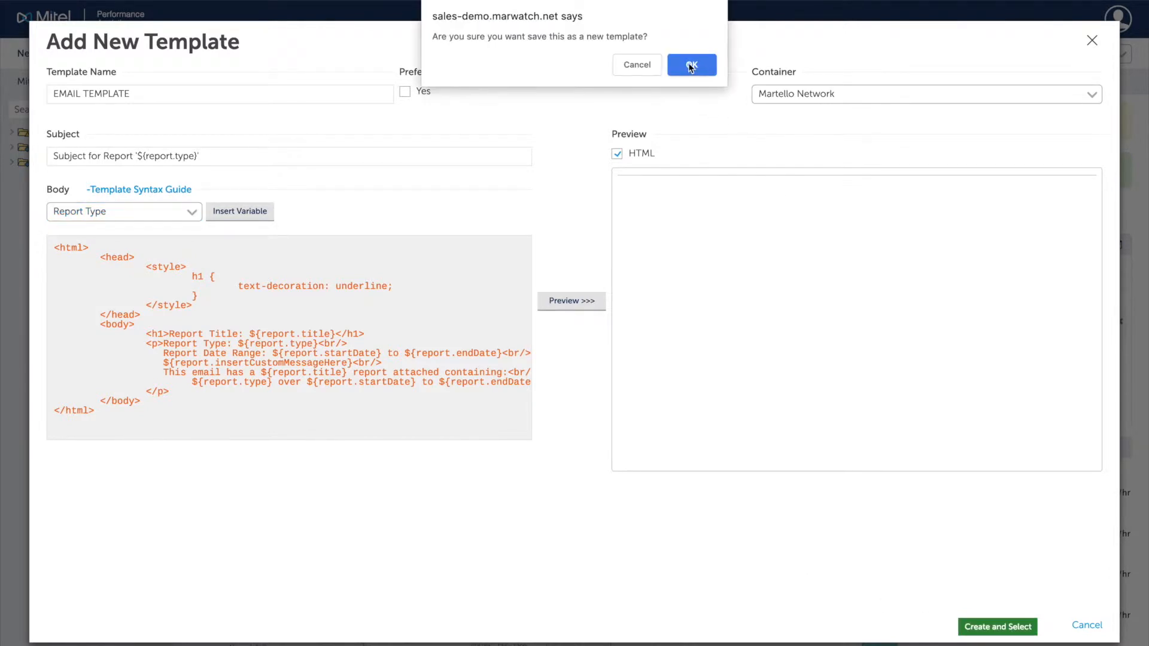
pyautogui.click(690, 64)
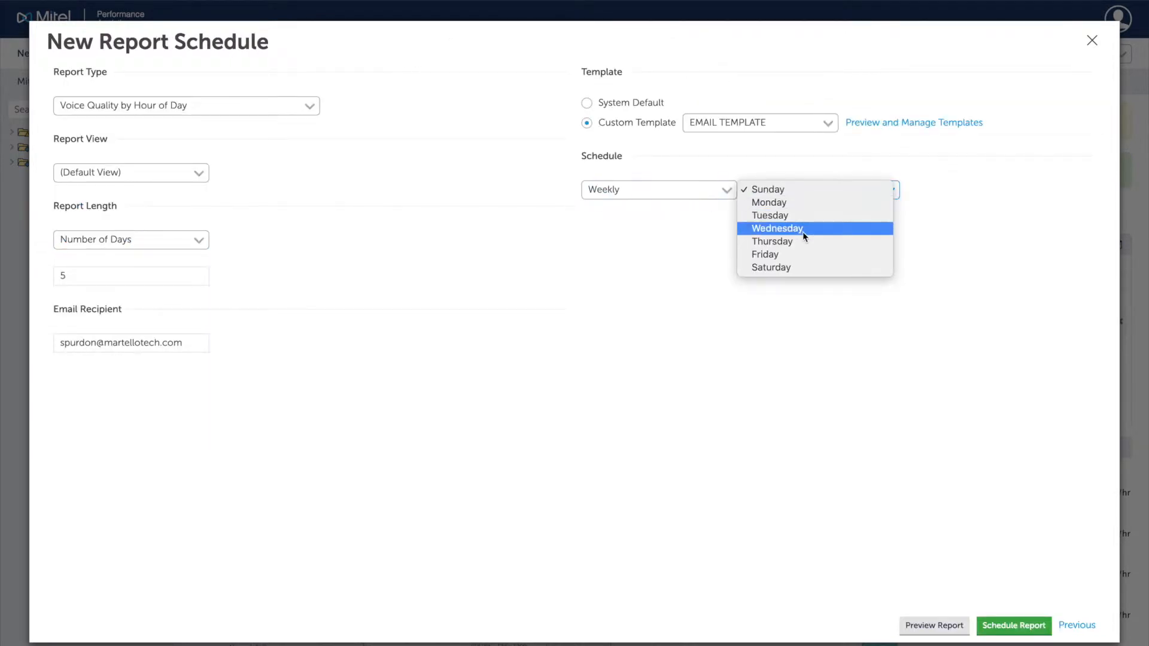
# Schedule the report weekly on Wednesday, then close Run and Schedule Reports.
pyautogui.click(777, 227)
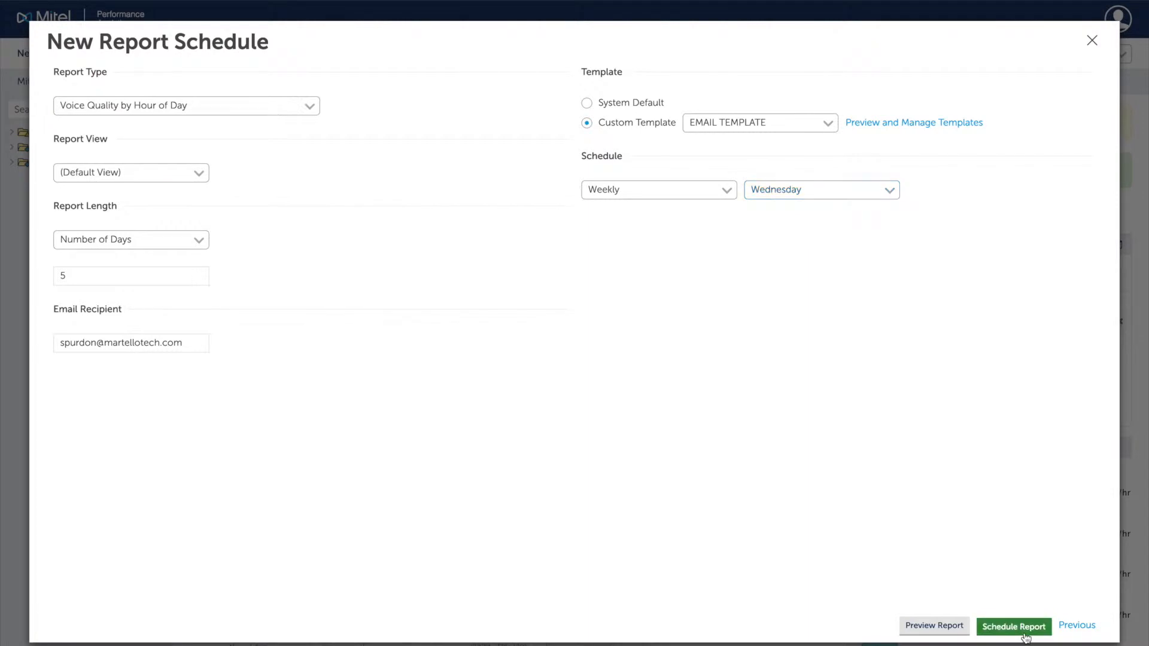
pyautogui.click(1013, 626)
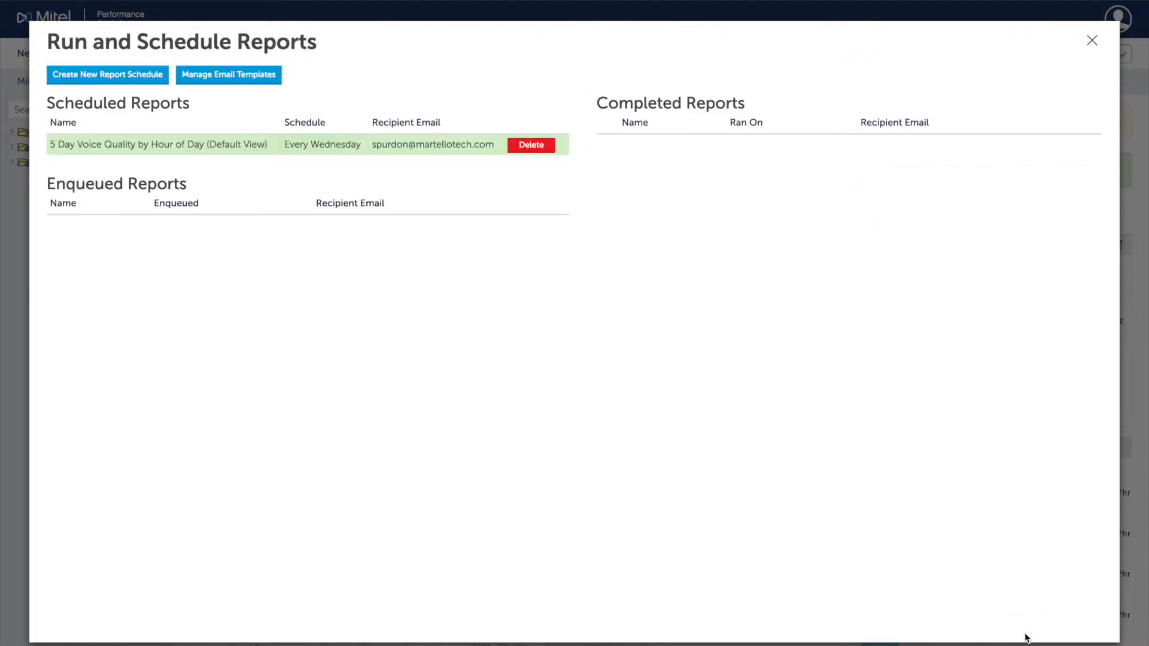
pyautogui.click(1091, 40)
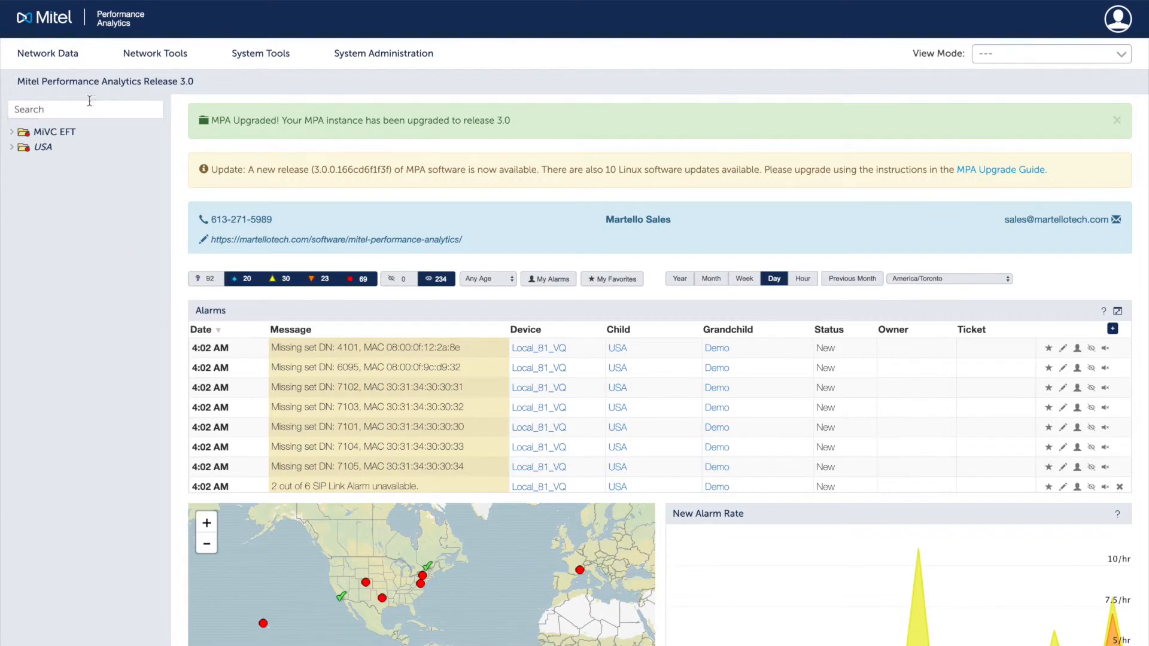
# Open the March 2018 Trunk Capacity Report for MiVoice_1 from Network Data.
pyautogui.click(47, 52)
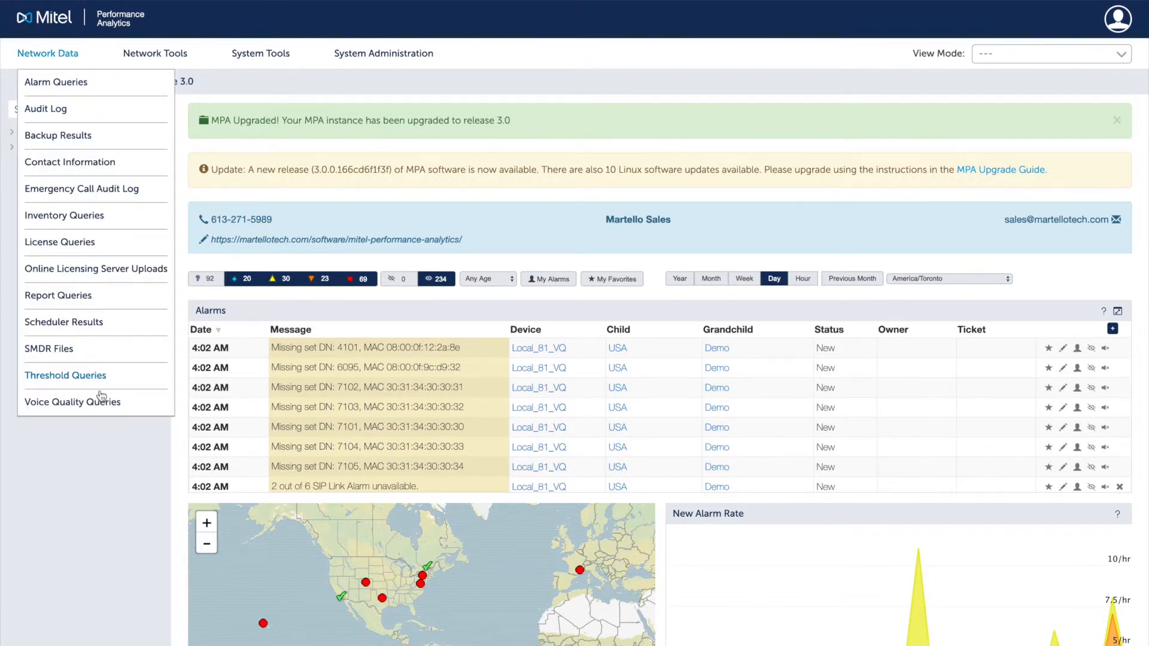
pyautogui.click(72, 401)
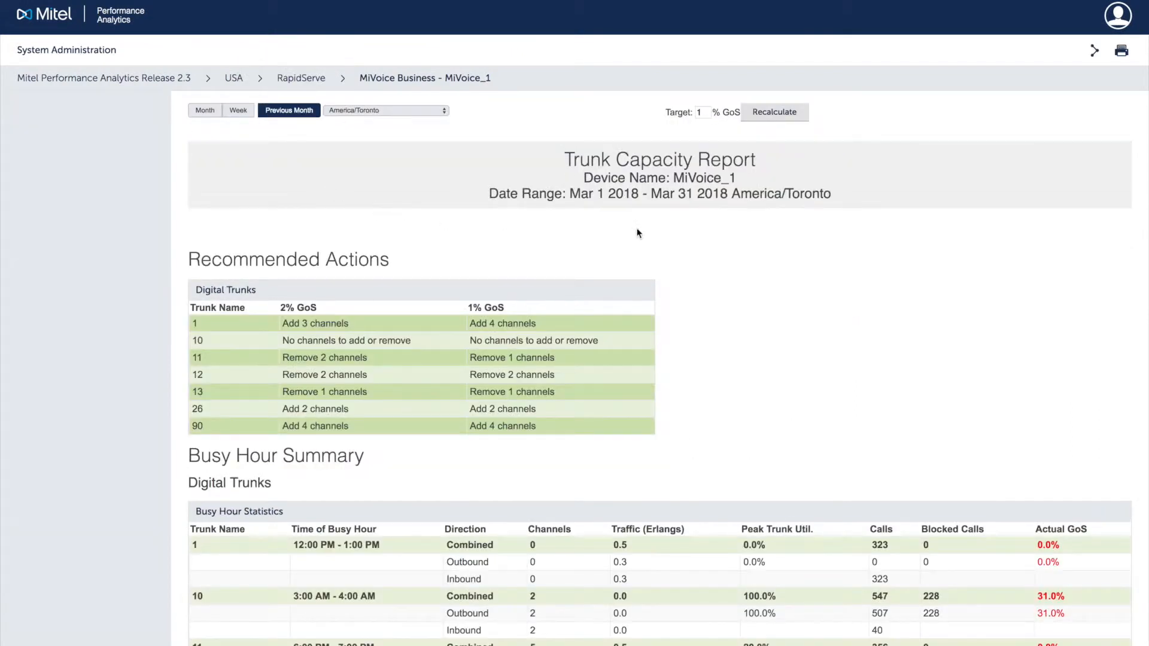
pyautogui.moveTo(628, 221)
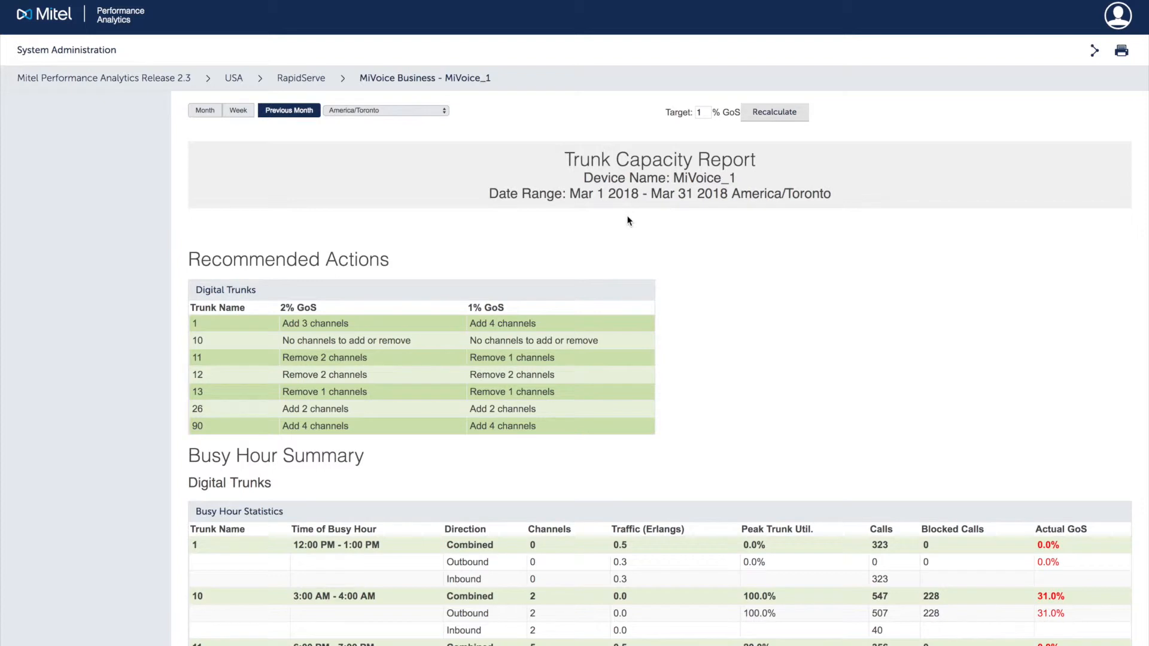
pyautogui.scroll(-3)
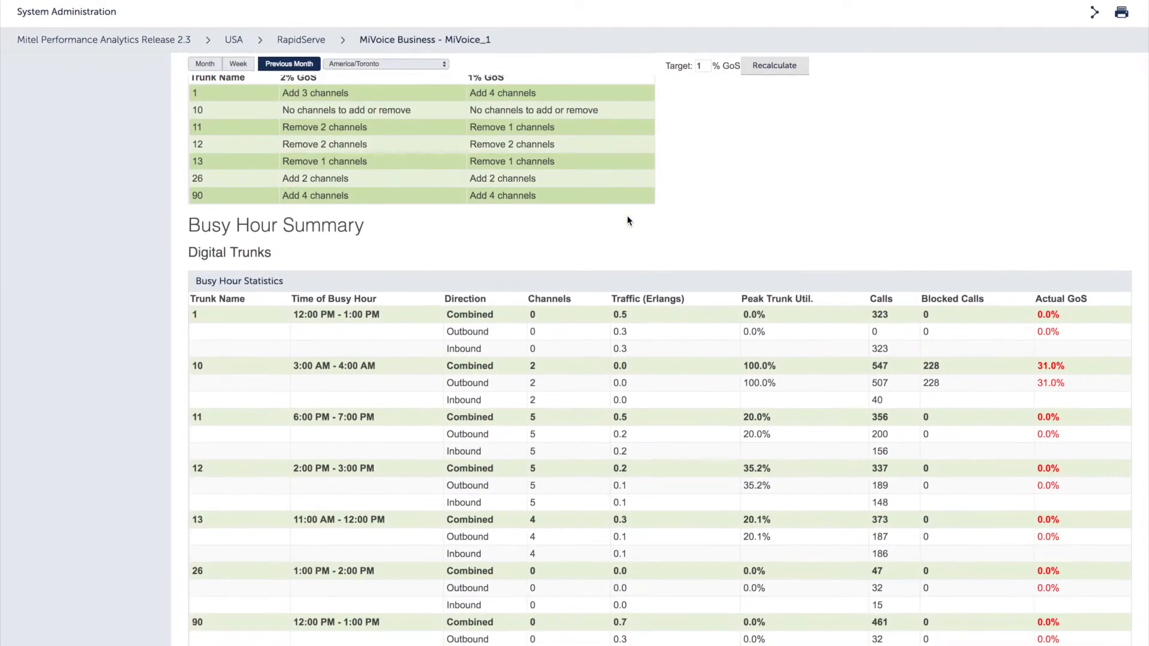
pyautogui.scroll(-3)
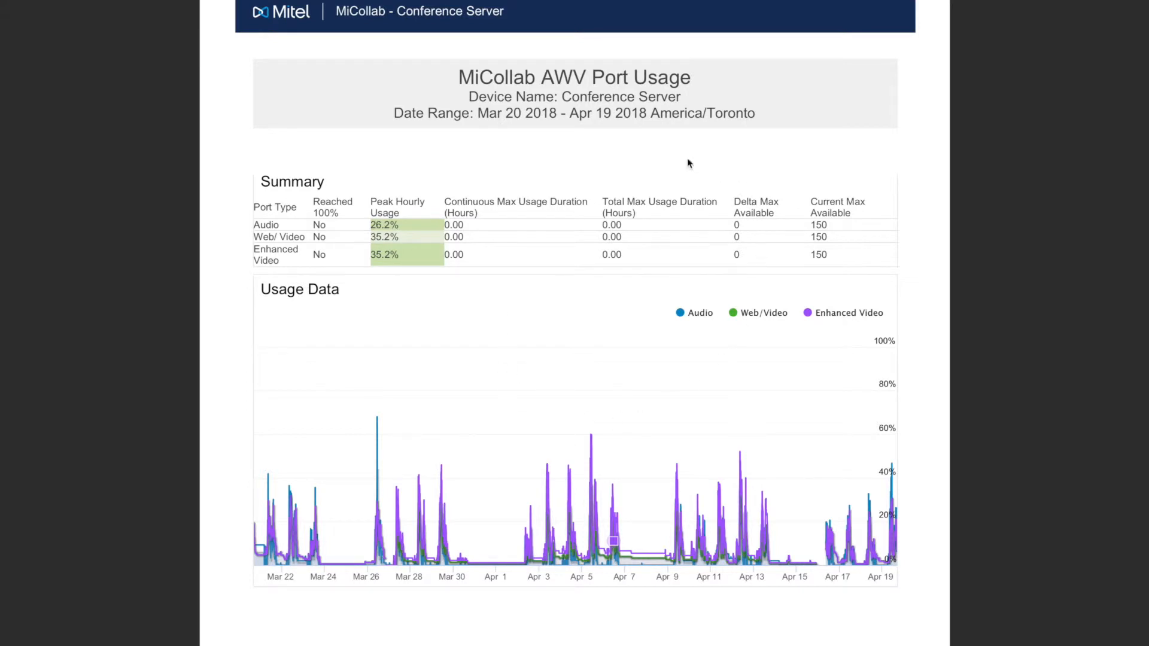
pyautogui.moveTo(647, 160)
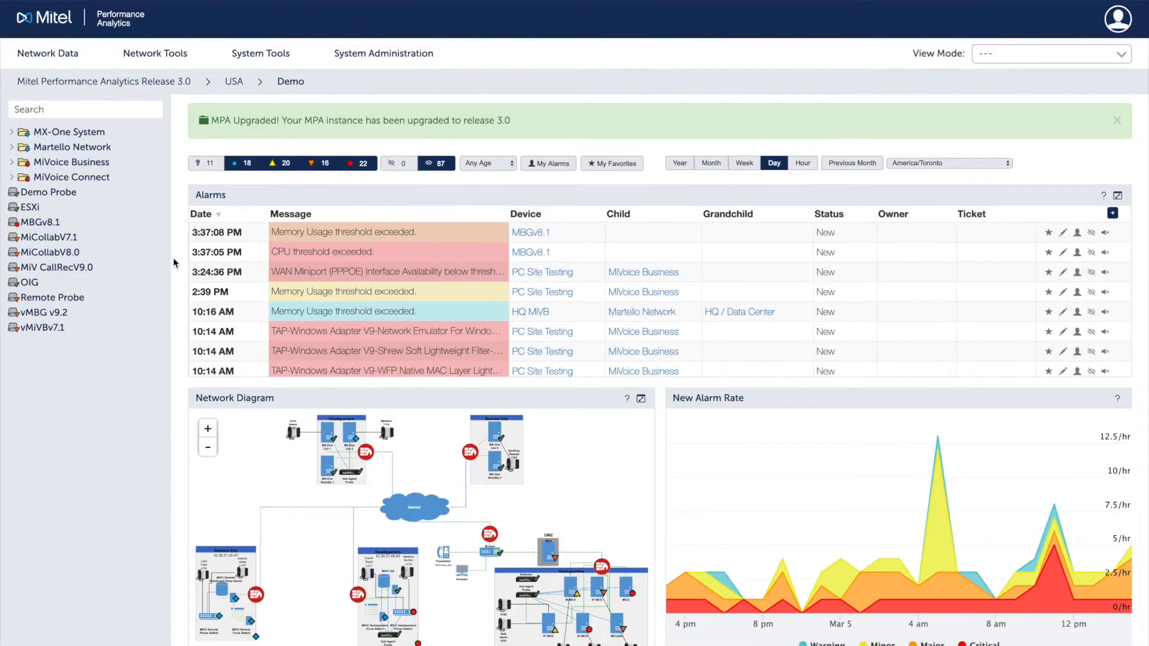
pyautogui.click(260, 52)
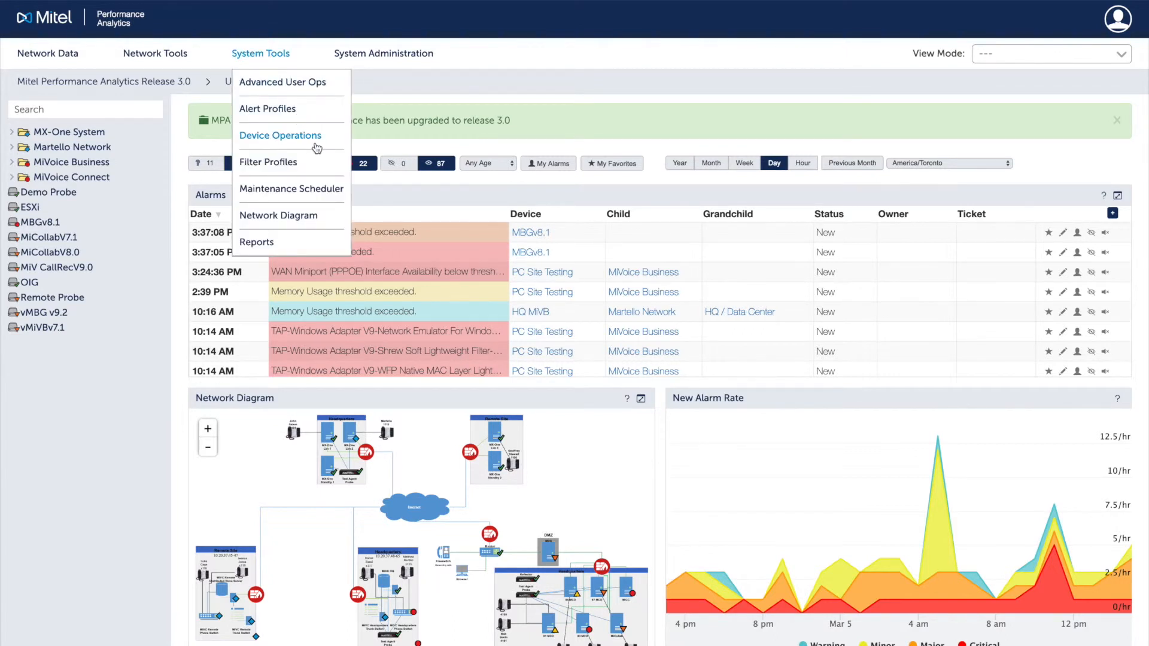
pyautogui.click(280, 135)
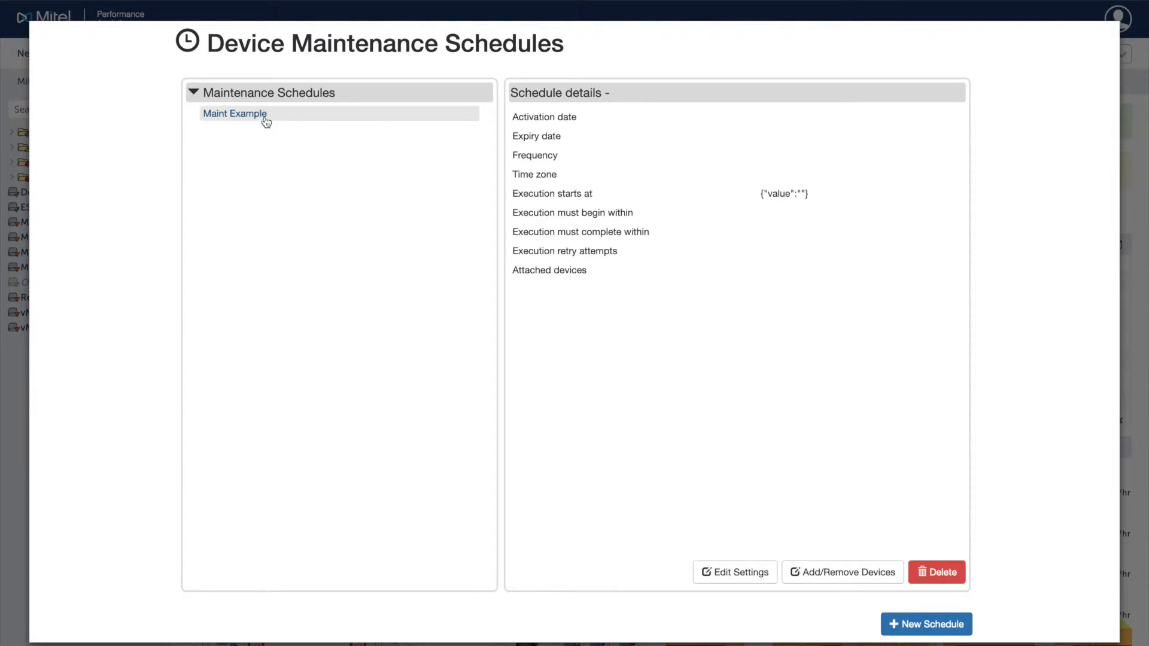
pyautogui.click(235, 114)
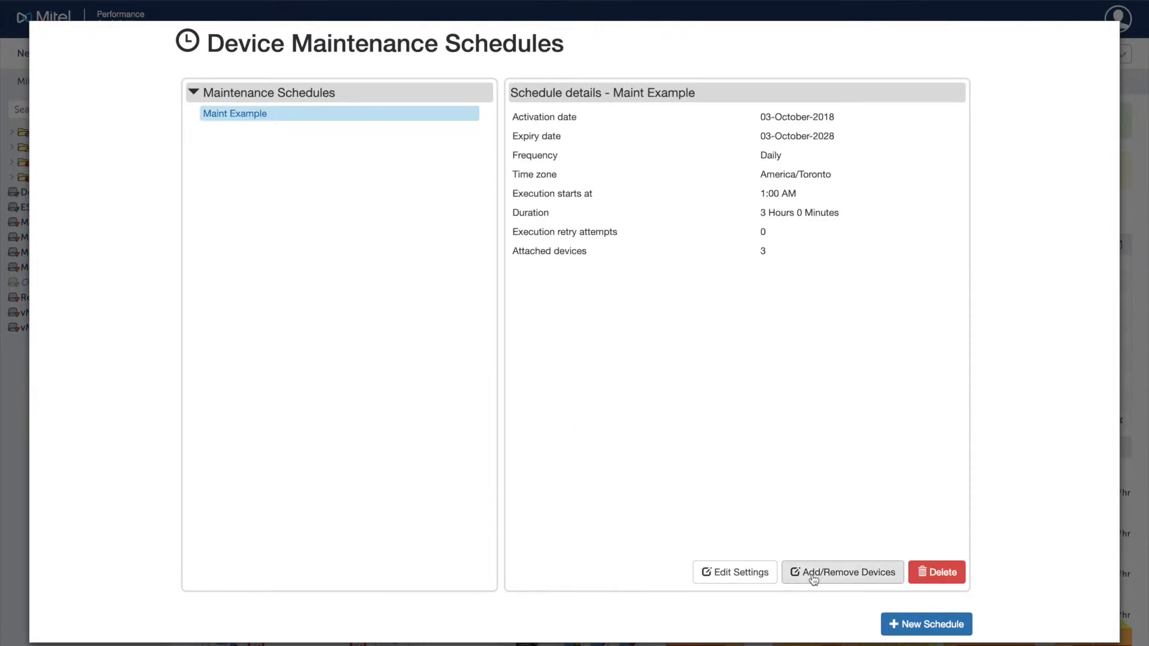
pyautogui.click(842, 572)
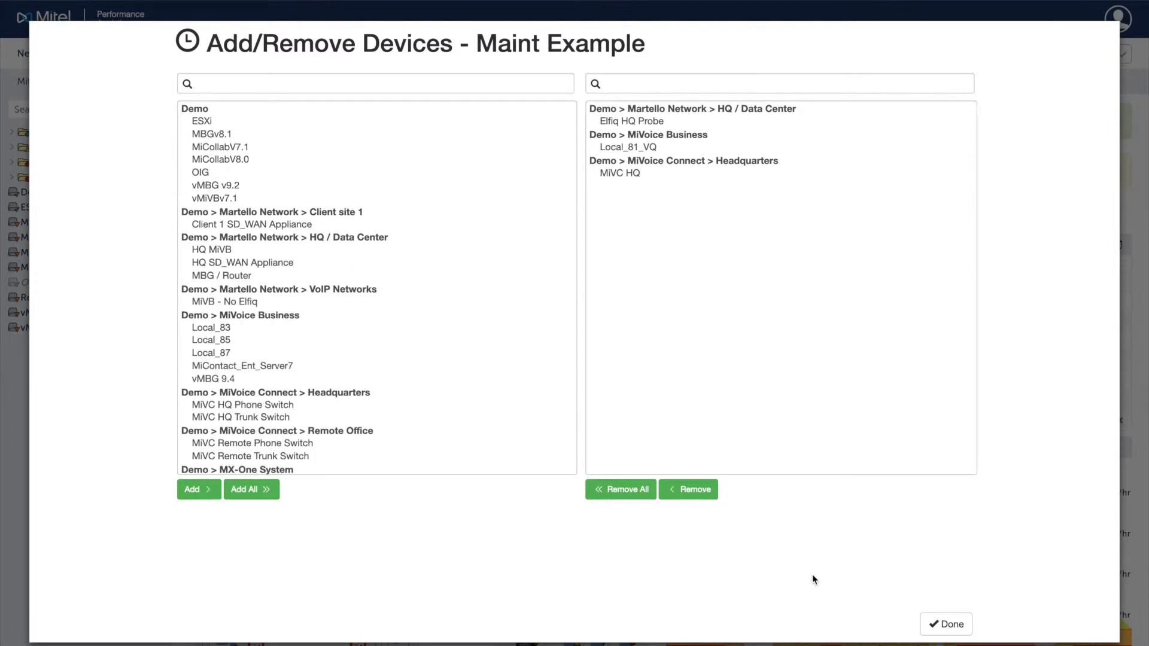
pyautogui.click(946, 623)
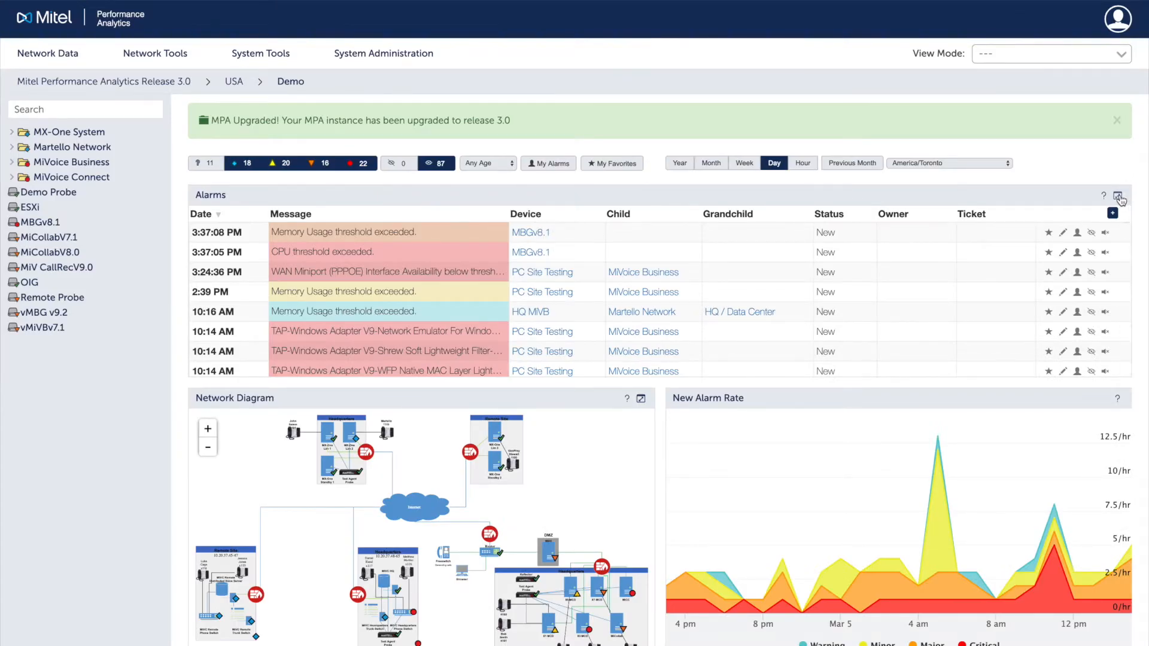
pyautogui.click(1120, 198)
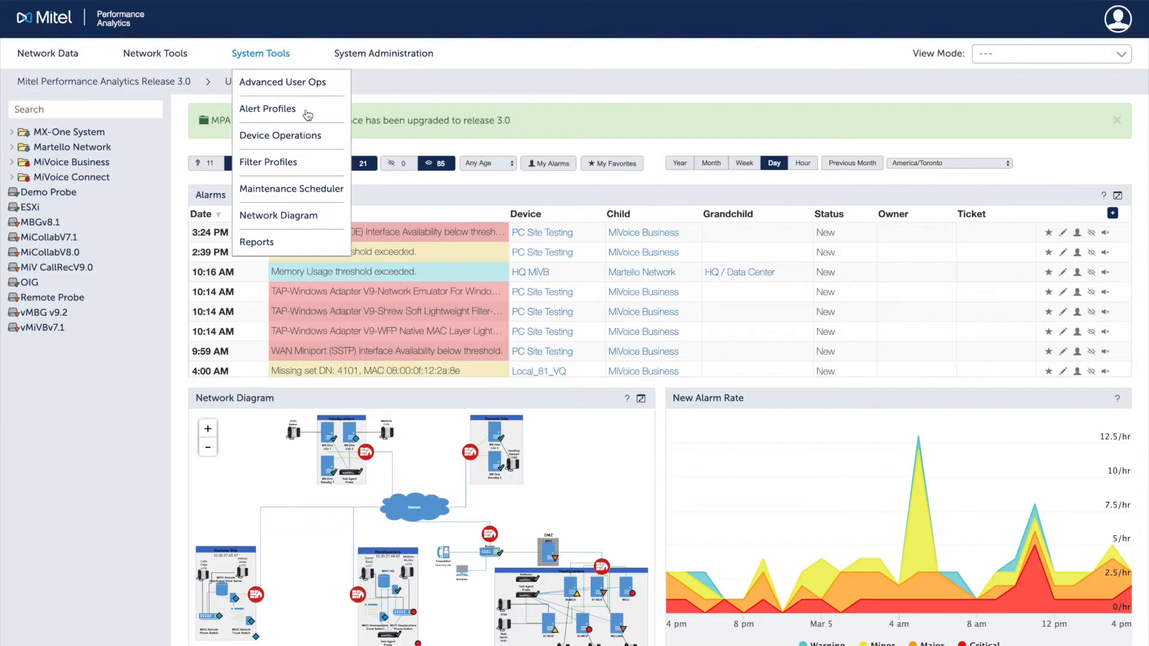
pyautogui.click(267, 108)
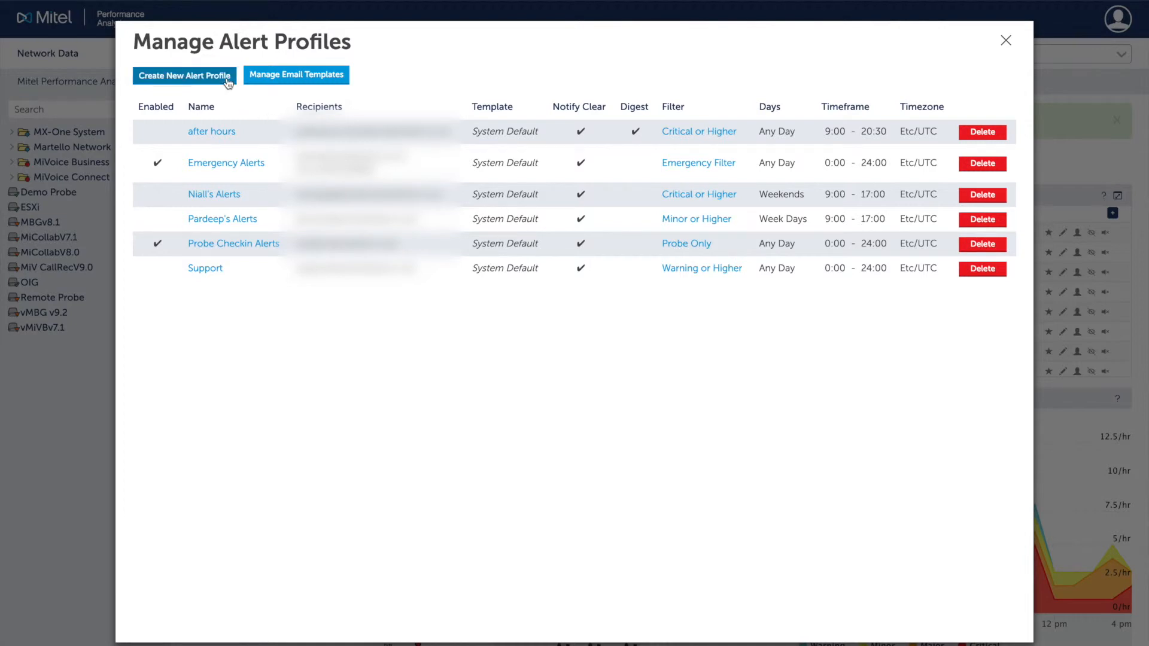
pyautogui.click(184, 75)
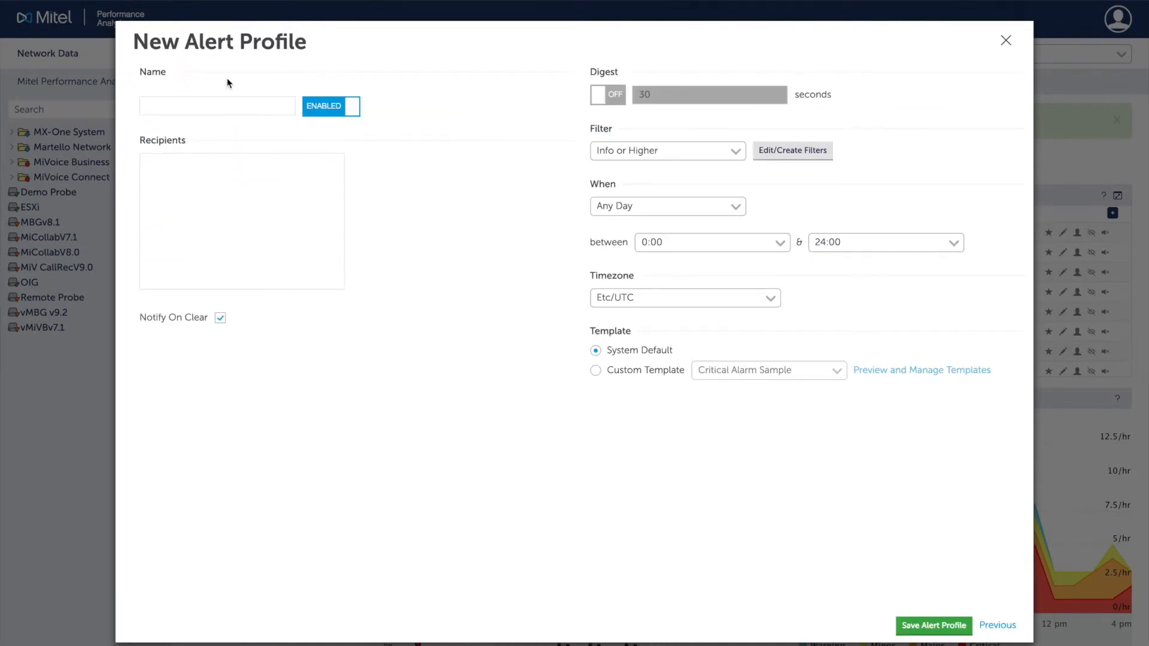
pyautogui.moveTo(768, 56)
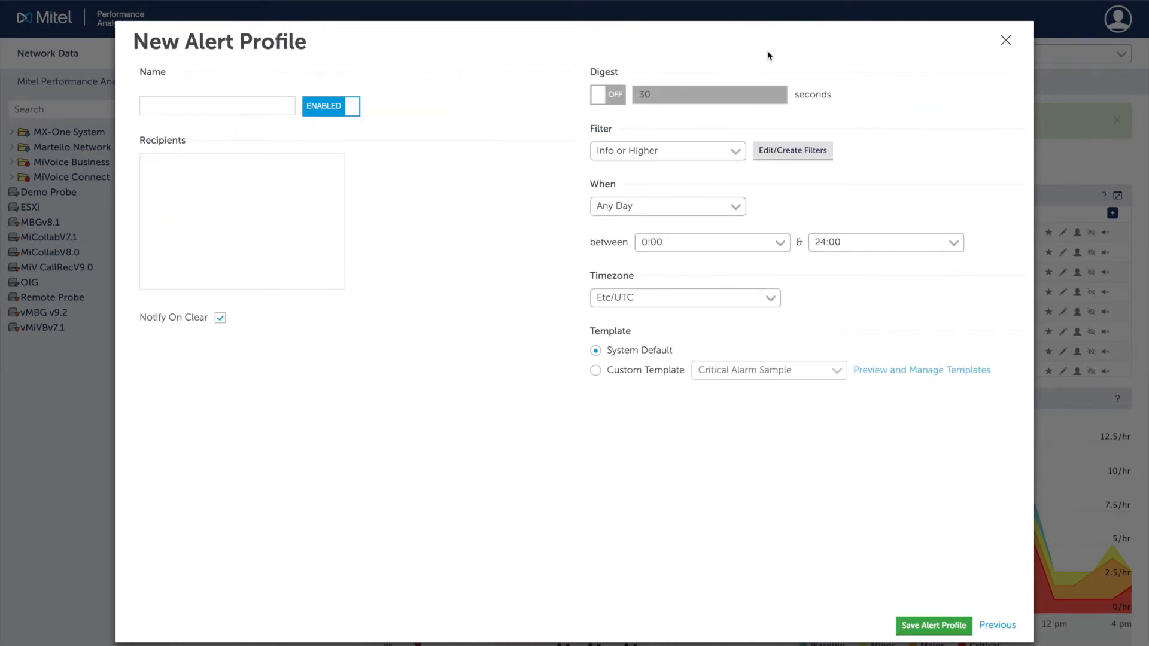
pyautogui.click(1005, 40)
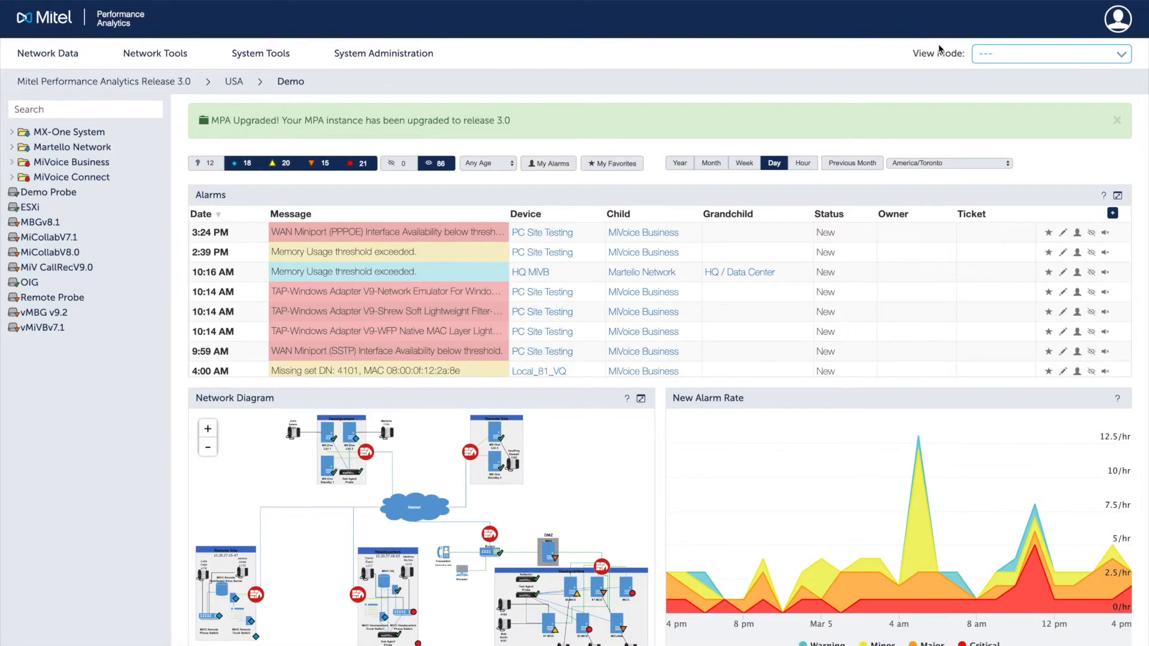
# Start a Remote Probe discovery of network 10.20.37.0 with subnet 255.255.255.0.
pyautogui.click(382, 53)
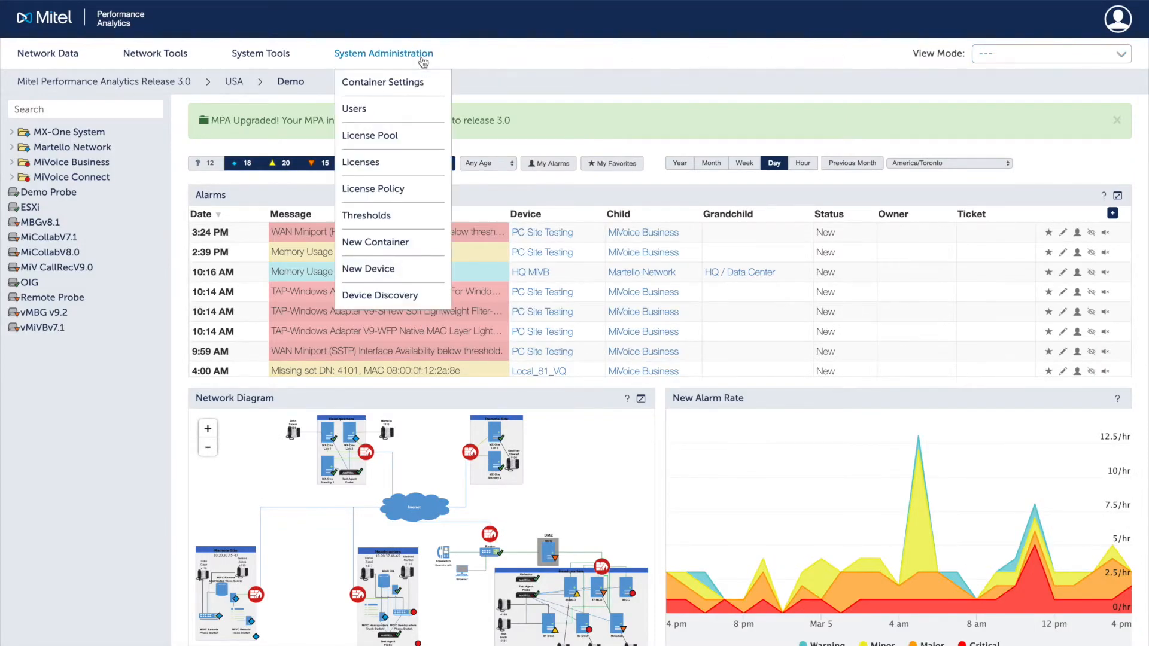
pyautogui.click(379, 295)
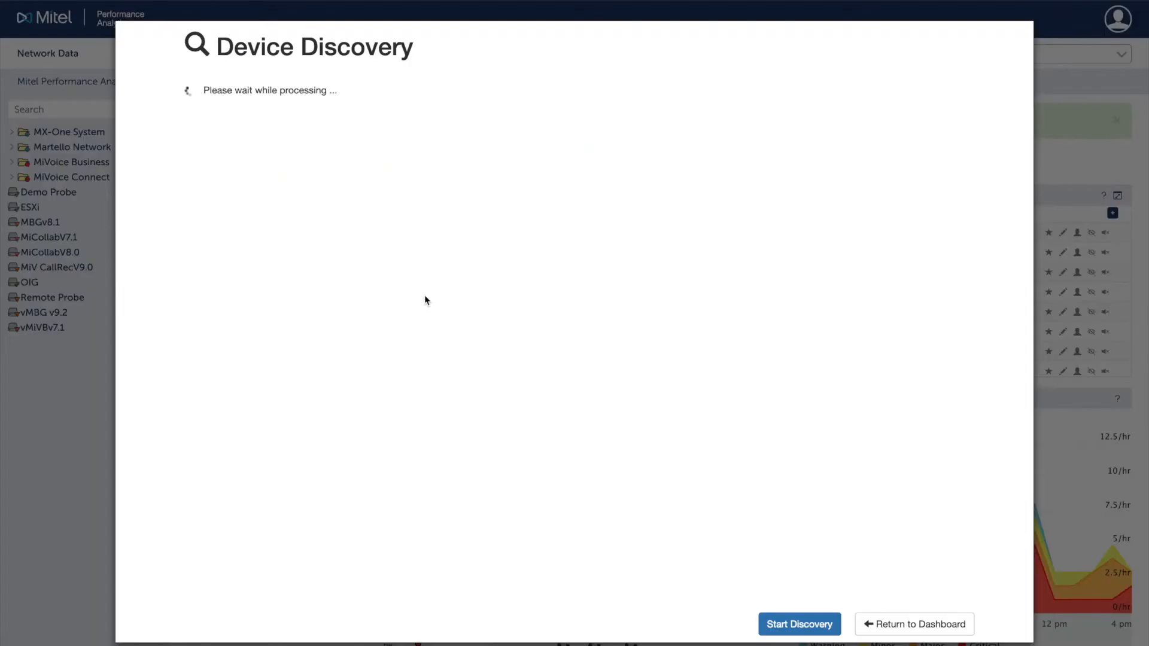
pyautogui.click(799, 624)
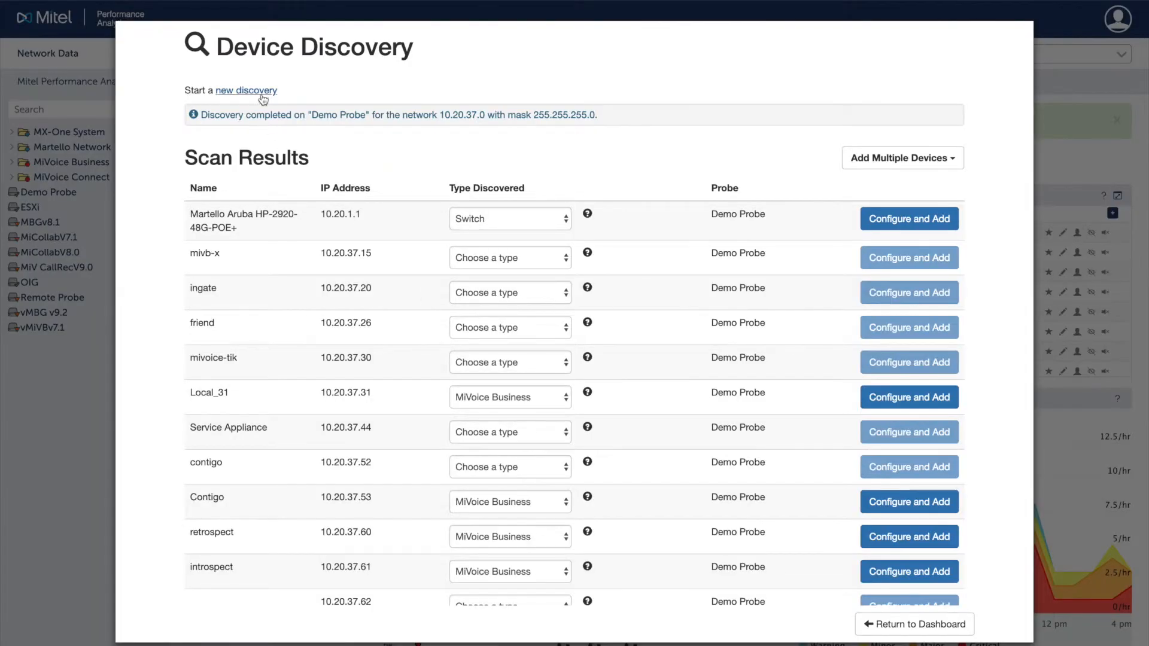
pyautogui.click(246, 90)
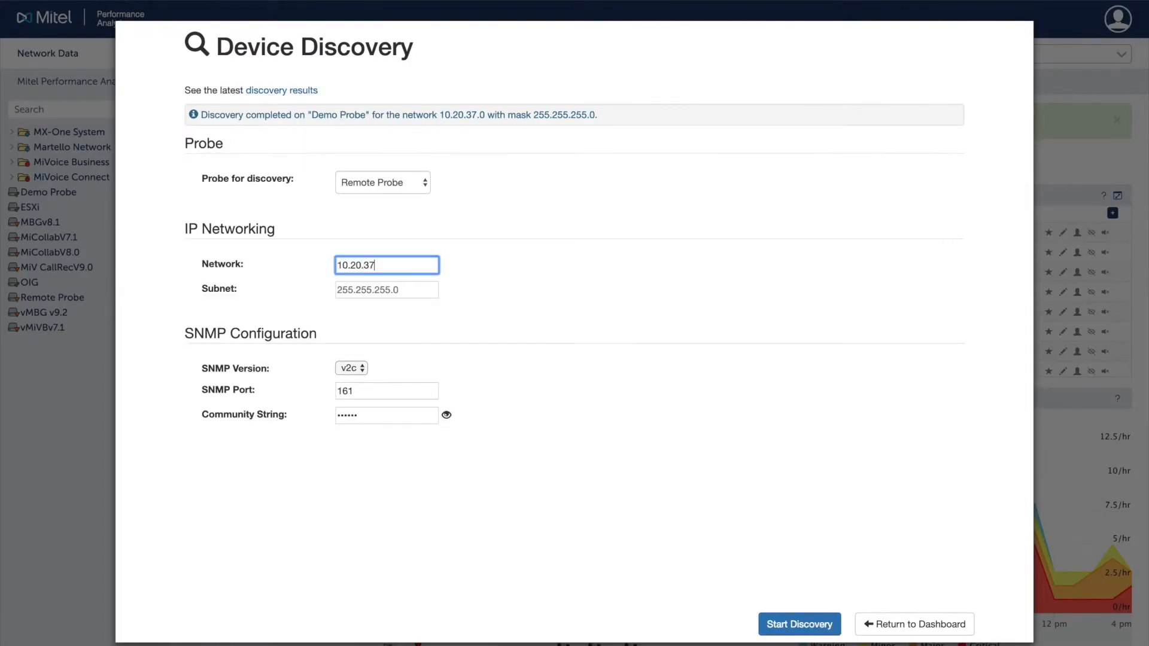
pyautogui.click(386, 290)
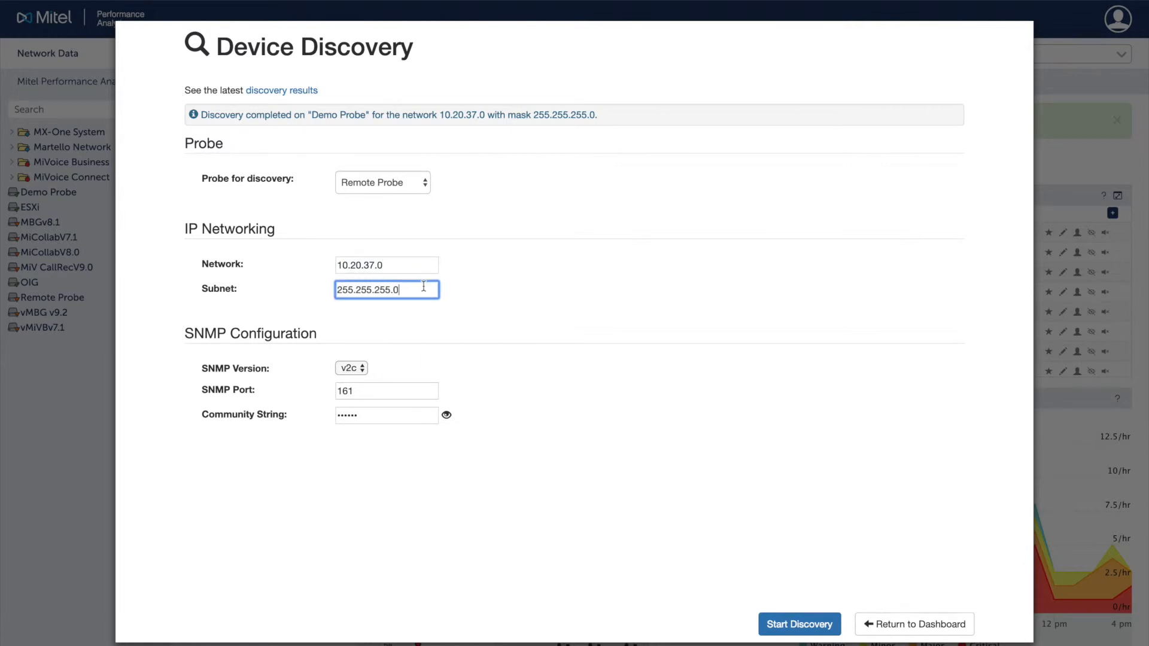
pyautogui.click(798, 624)
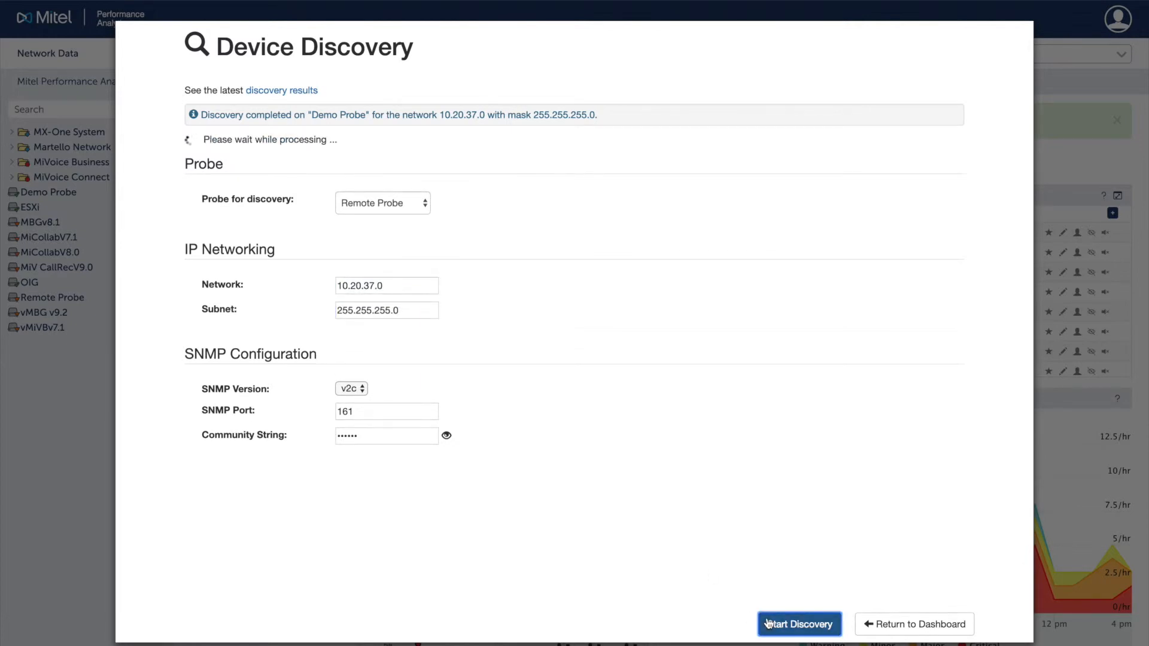
pyautogui.click(797, 624)
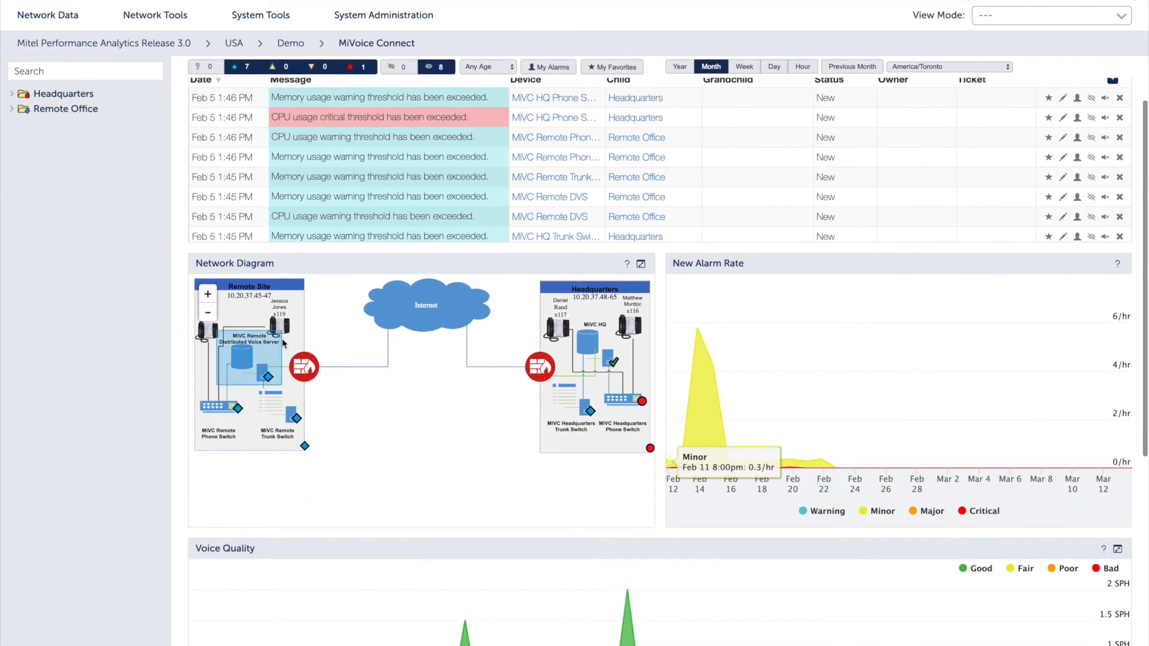
# Maximize the MiVoice Connect network diagram and then close the enlarged view.
pyautogui.click(640, 264)
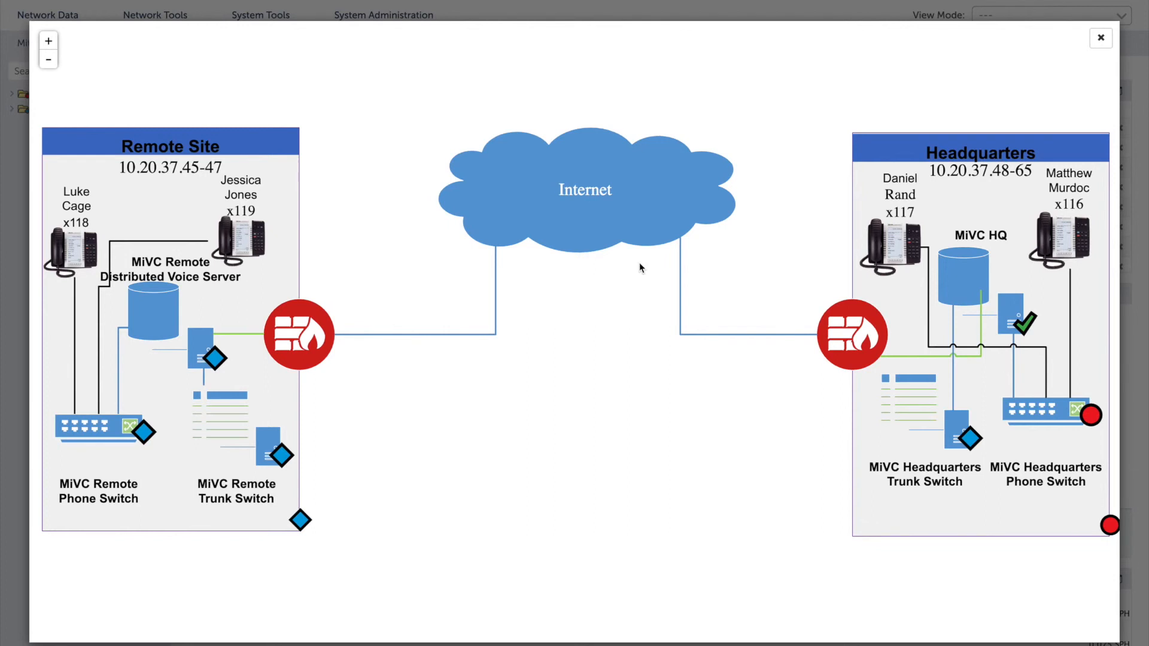
pyautogui.click(1101, 37)
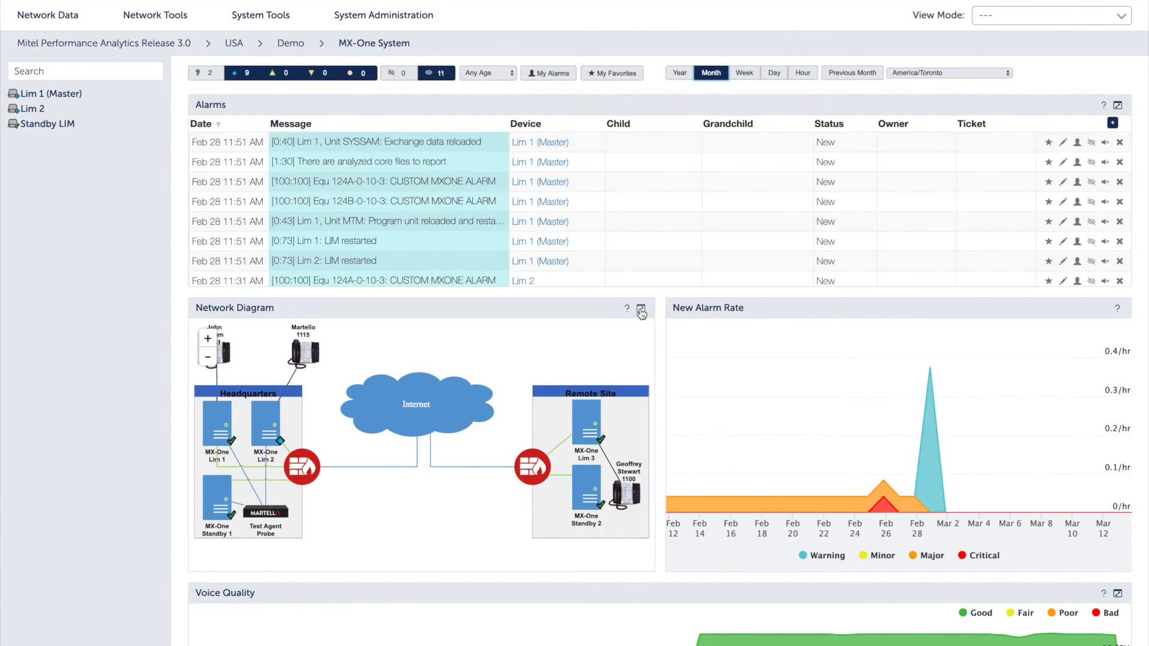
# Maximize the MX-One network diagram and then close the enlarged view.
pyautogui.click(640, 309)
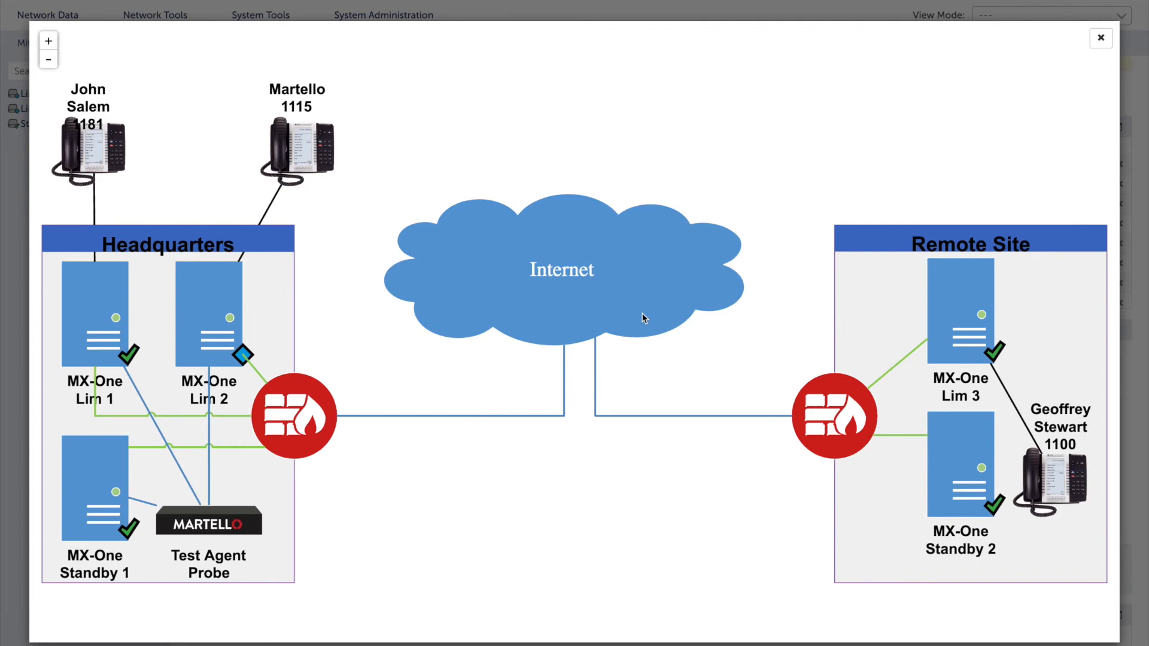
pyautogui.click(1099, 37)
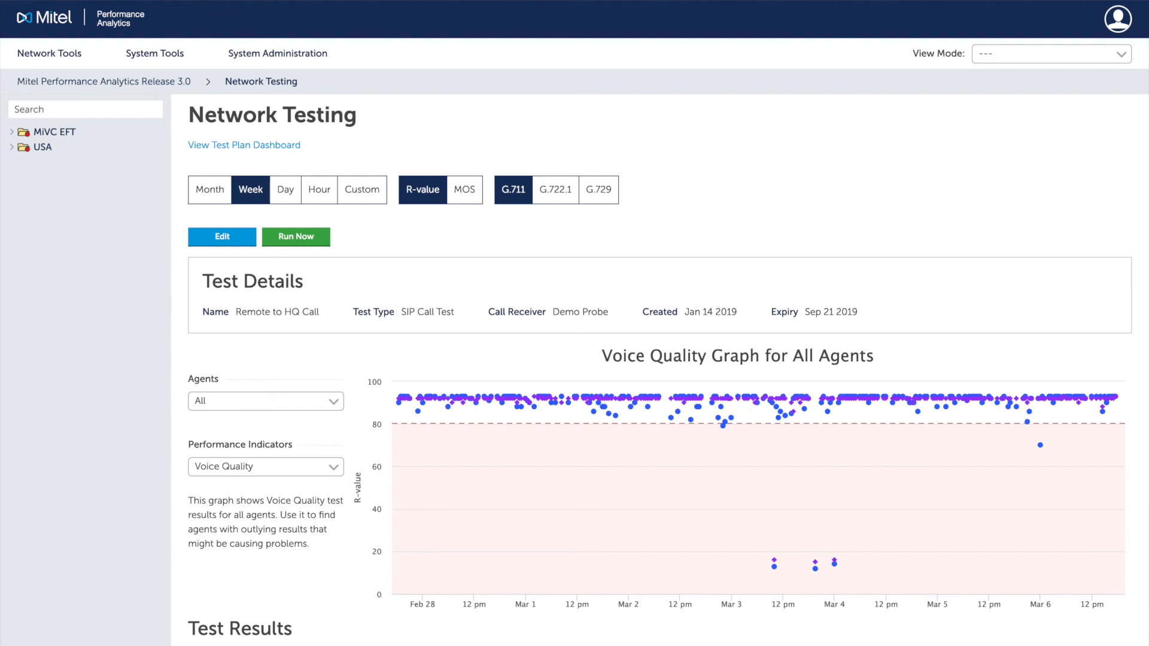
# From System Administration > Users, start a new user named 'Last', assign NOC Engineer, and view its permissions.
pyautogui.click(383, 53)
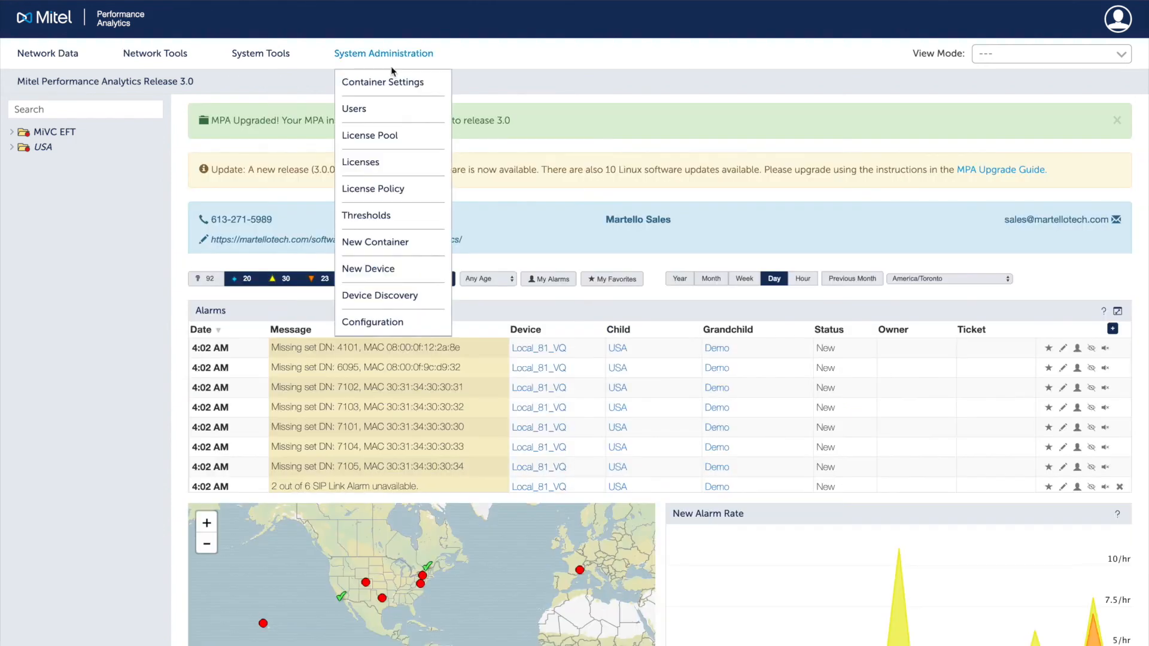
pyautogui.click(354, 108)
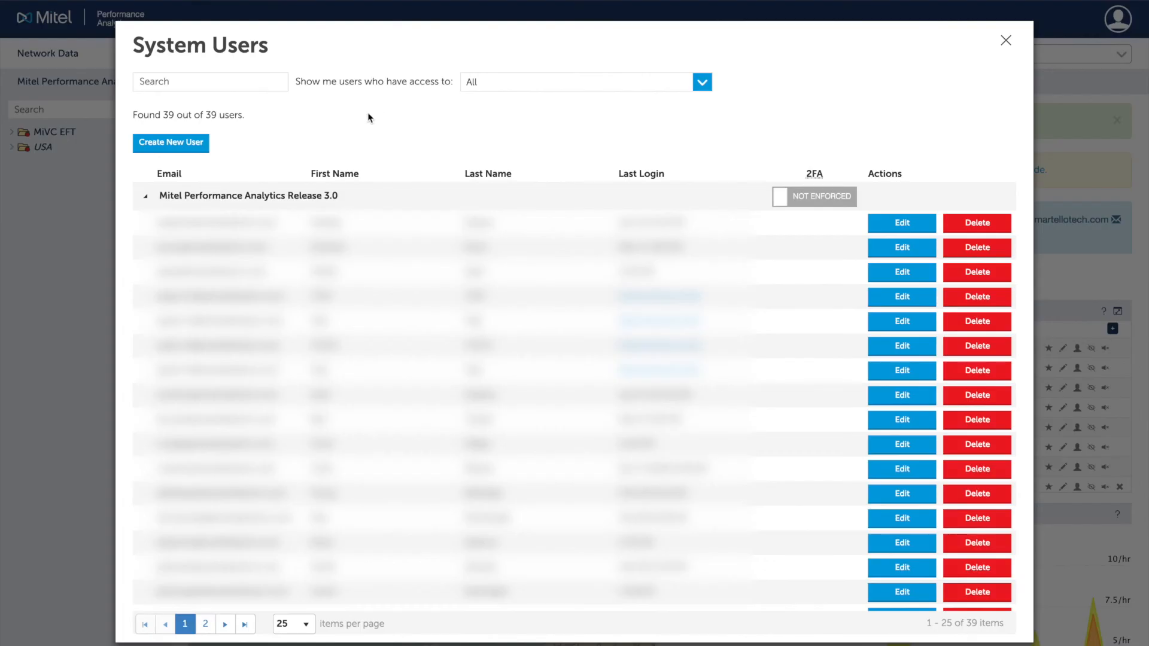
pyautogui.click(170, 142)
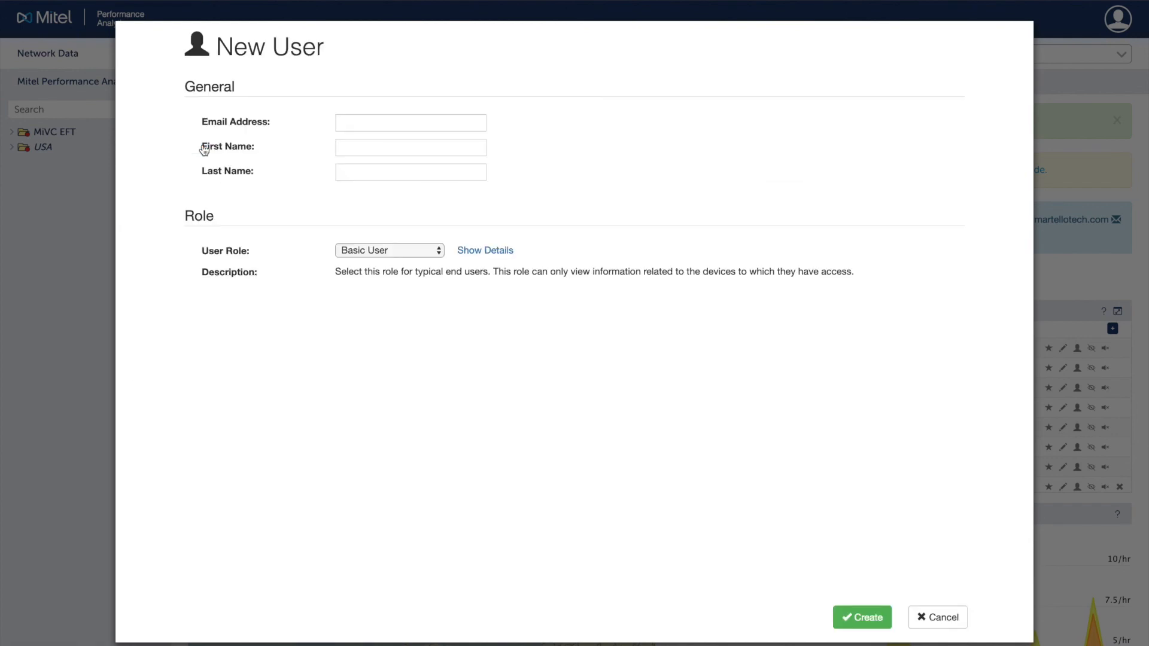
pyautogui.write('Last')
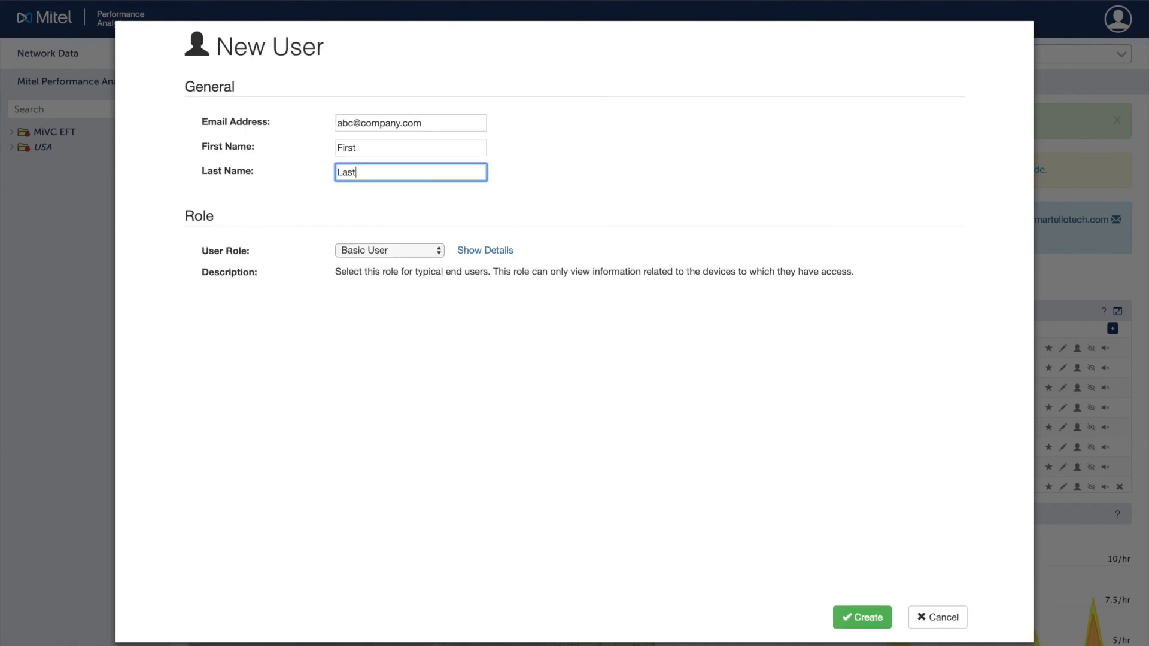
pyautogui.click(388, 250)
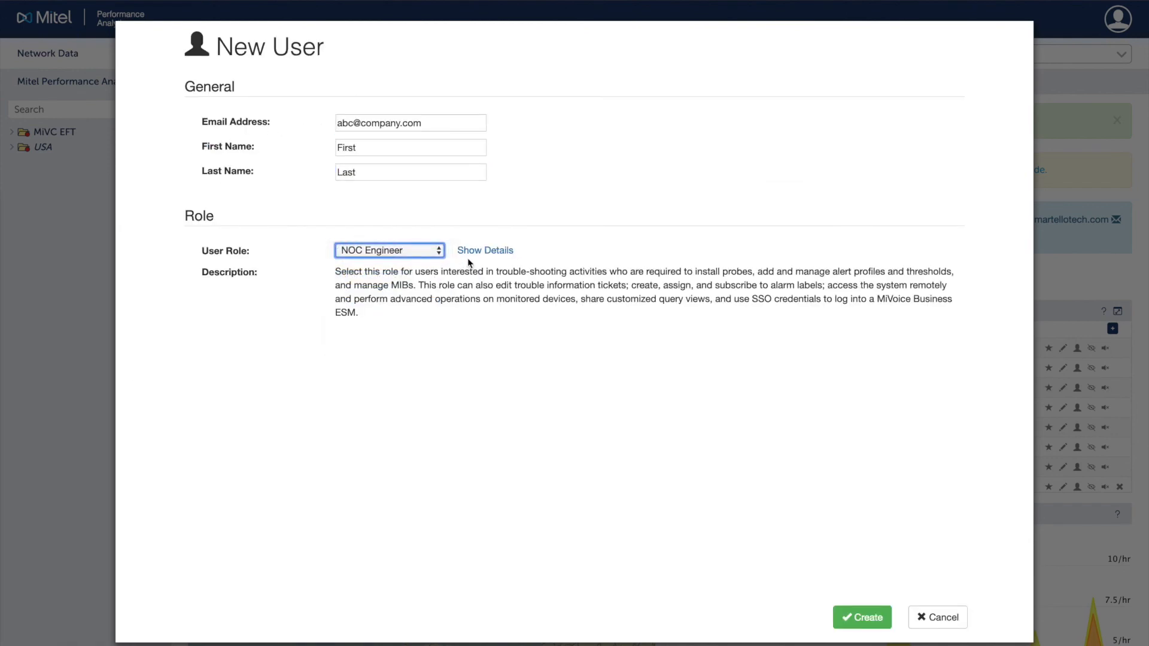
pyautogui.click(485, 250)
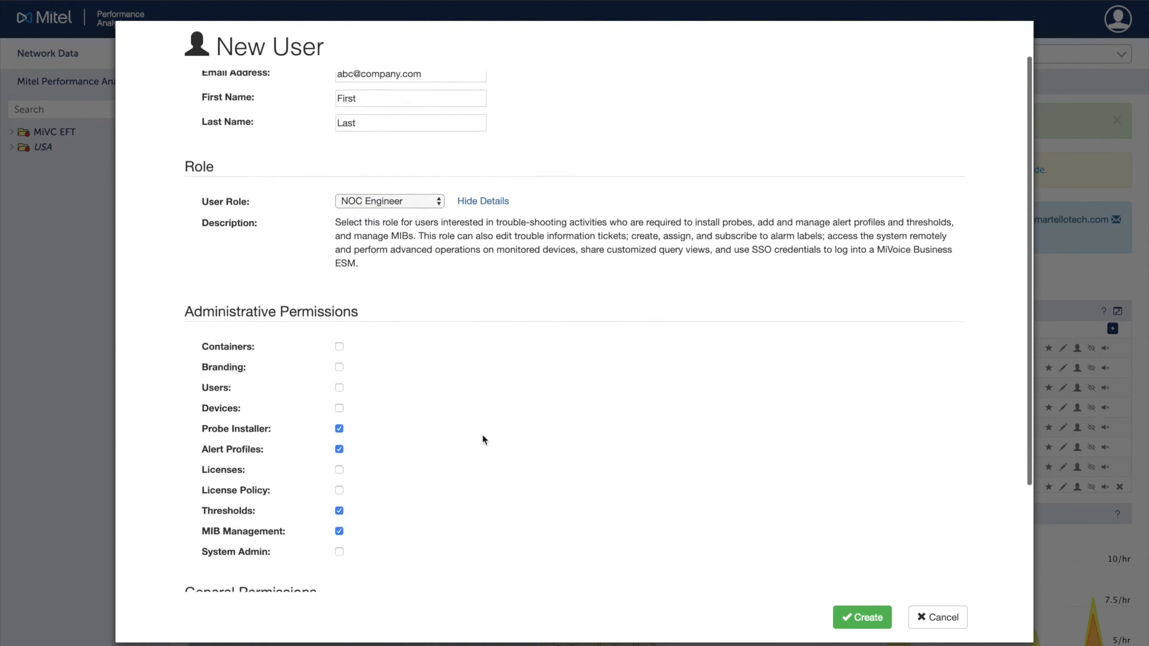